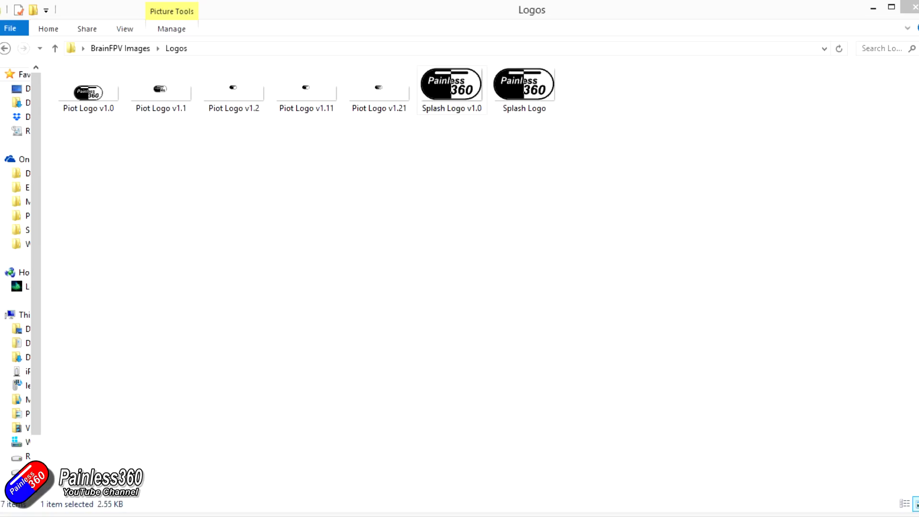
- Preview Splash Logo v1.0 in Photo Viewer and check its image dimensions in Properties
{"action": "double_click", "coordinate": [450, 83]}
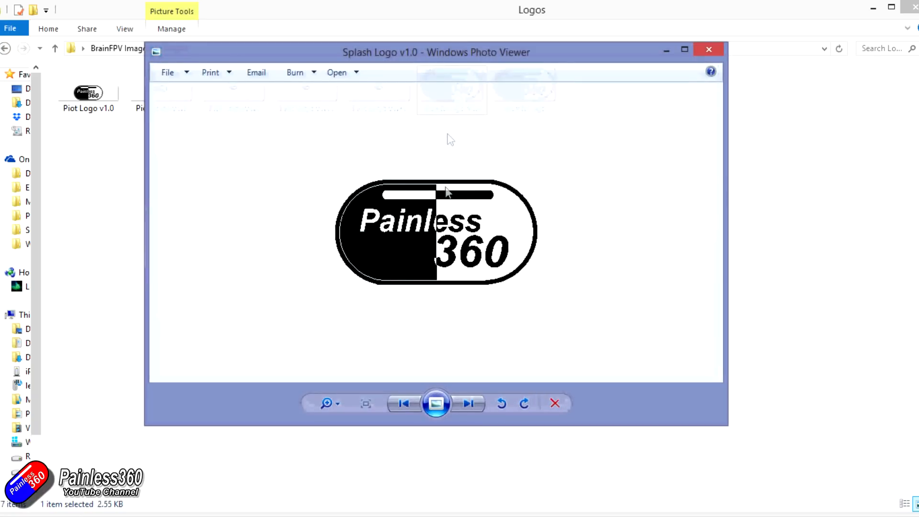
{"action": "mouse_move", "coordinate": [448, 201]}
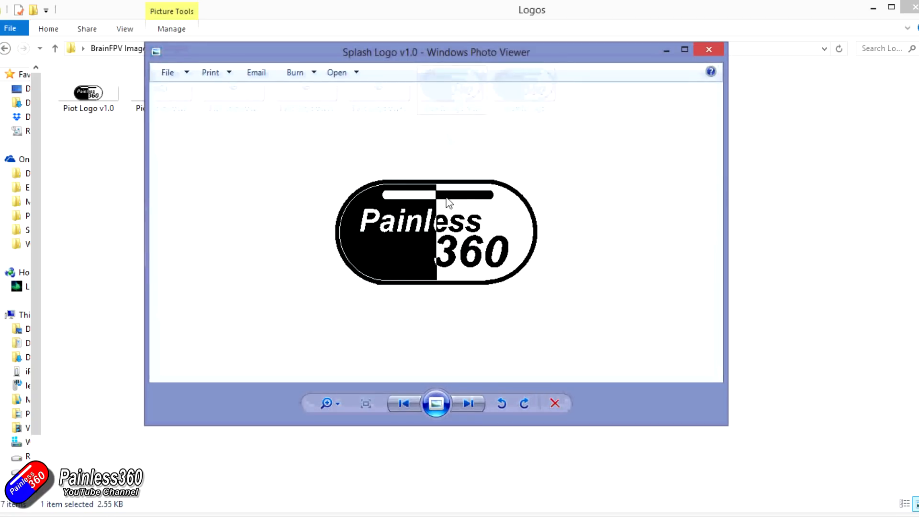
{"action": "mouse_move", "coordinate": [709, 50]}
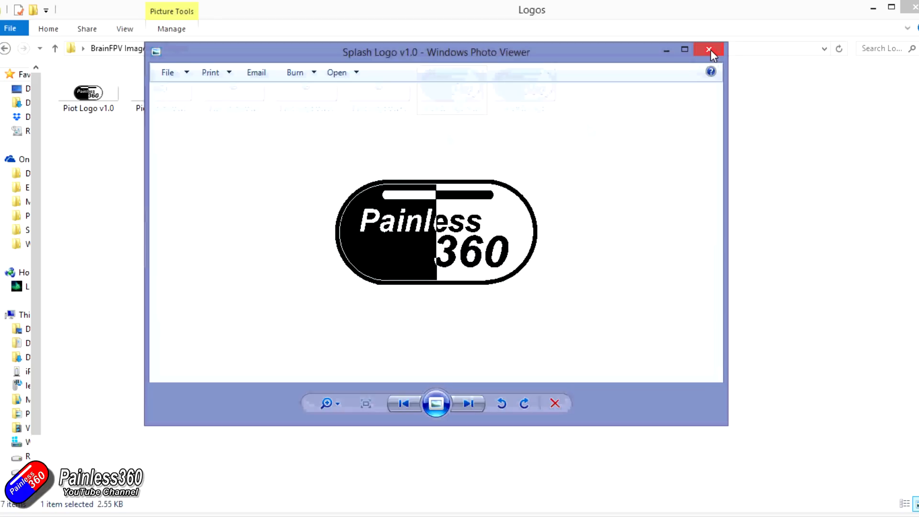
{"action": "left_click", "coordinate": [708, 50]}
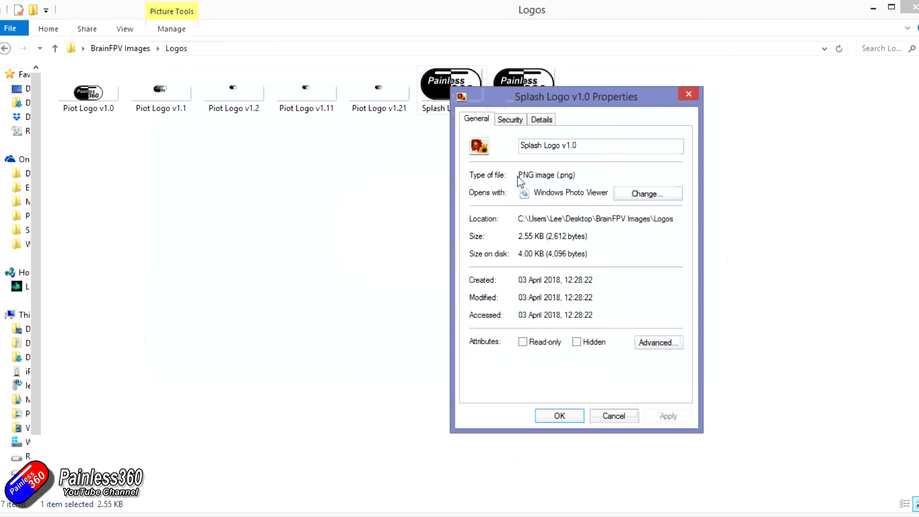
{"action": "left_click", "coordinate": [540, 119]}
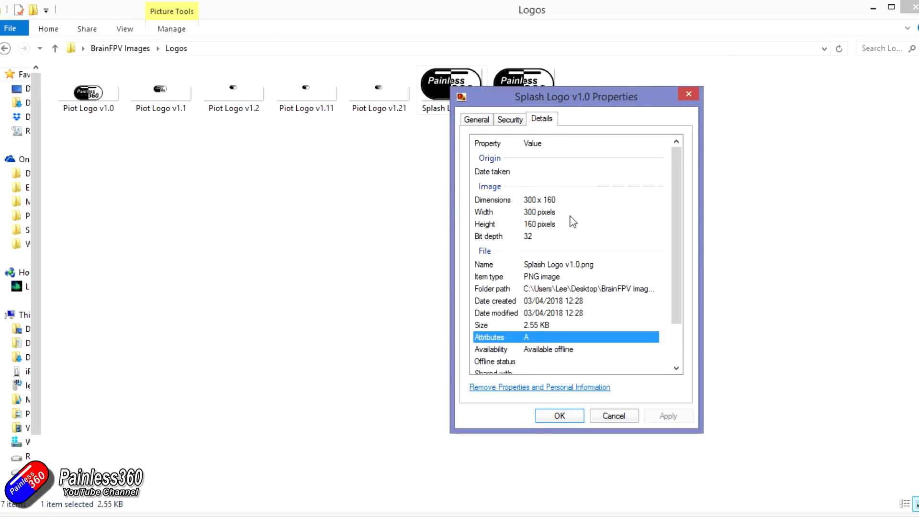
{"action": "mouse_move", "coordinate": [561, 209]}
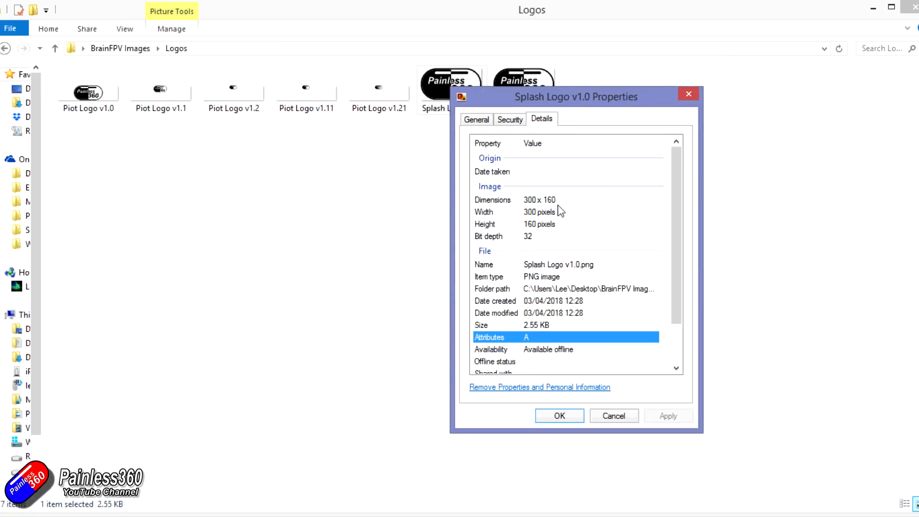
{"action": "left_click", "coordinate": [475, 119]}
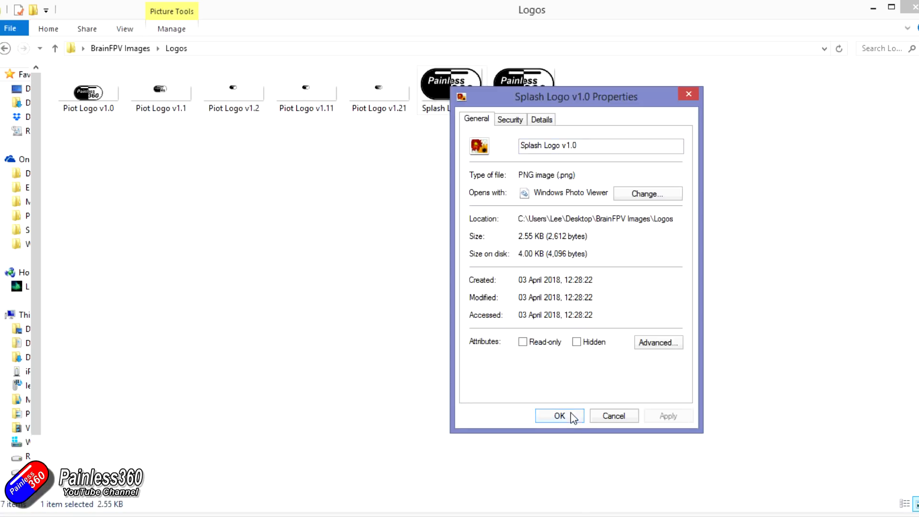
{"action": "left_click", "coordinate": [557, 415]}
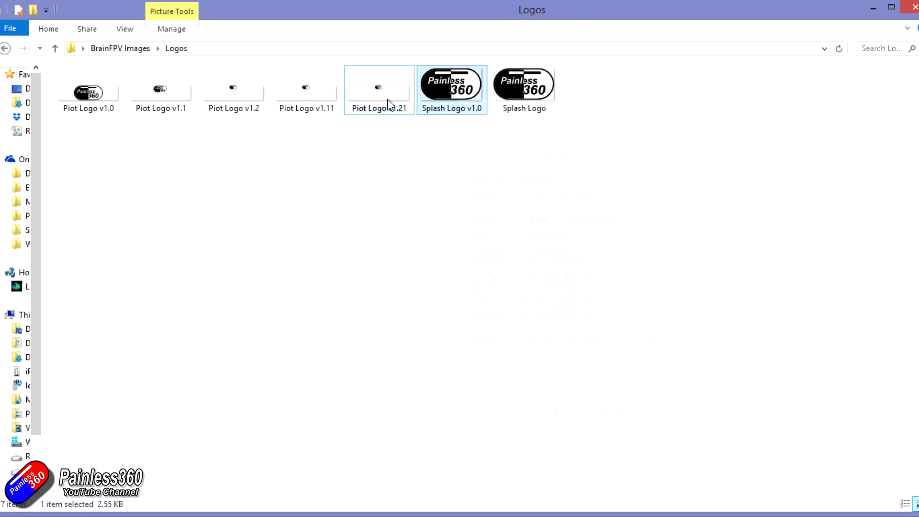
- Preview Piot Logo v1.11 and review its Properties details
{"action": "left_click", "coordinate": [307, 89]}
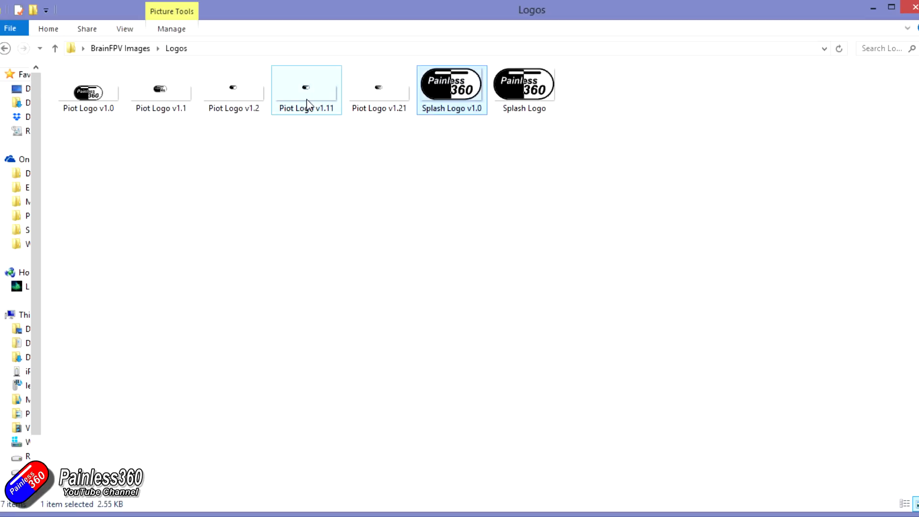
{"action": "double_click", "coordinate": [306, 88]}
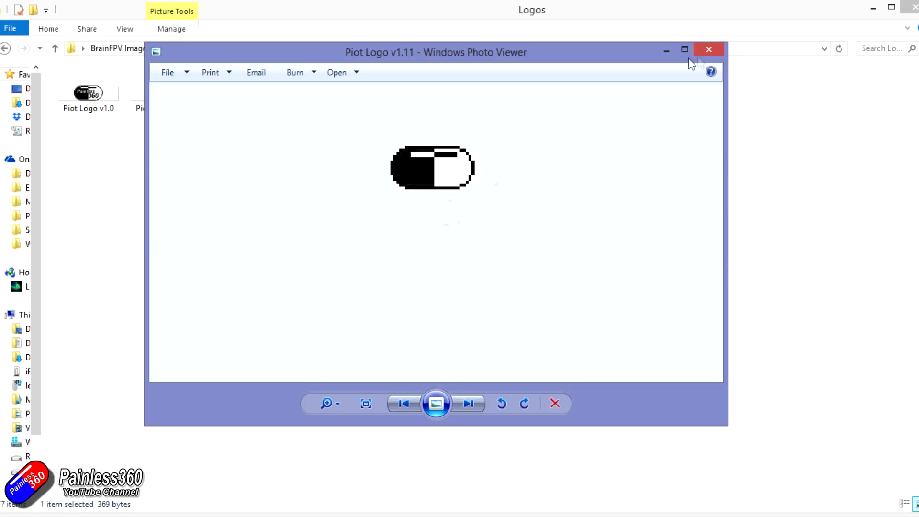
{"action": "left_click", "coordinate": [708, 49]}
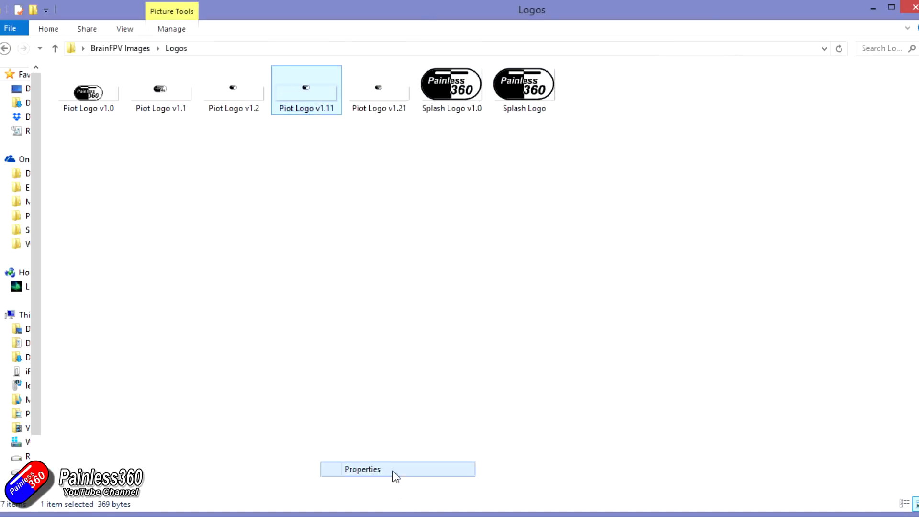
{"action": "left_click", "coordinate": [362, 469]}
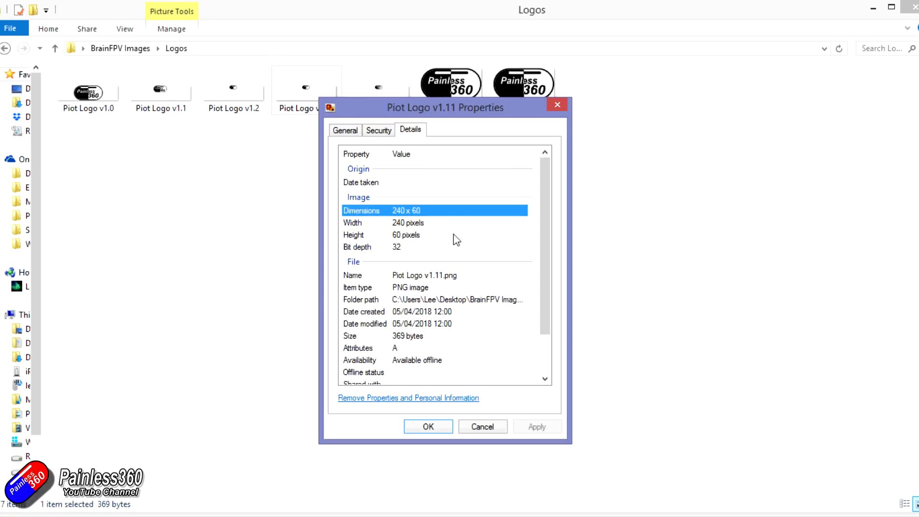
{"action": "left_click", "coordinate": [409, 287]}
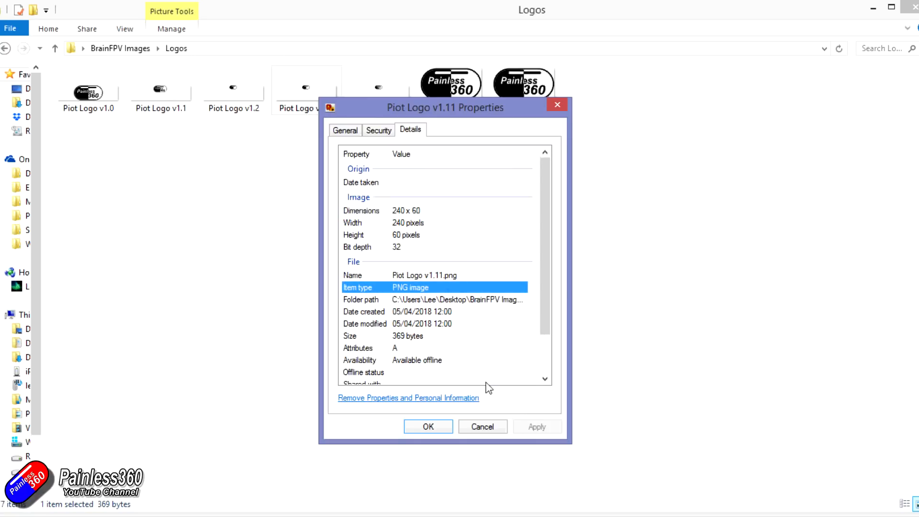
{"action": "mouse_move", "coordinate": [427, 426]}
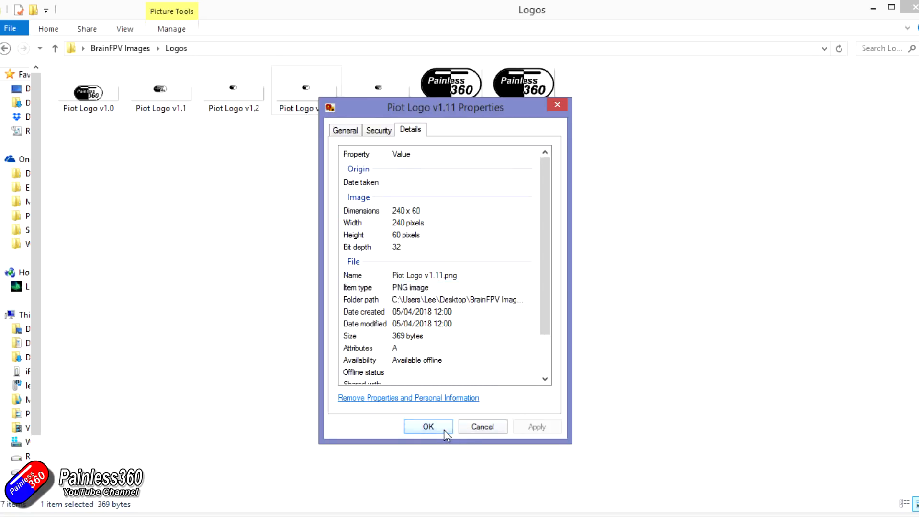
{"action": "left_click", "coordinate": [427, 426]}
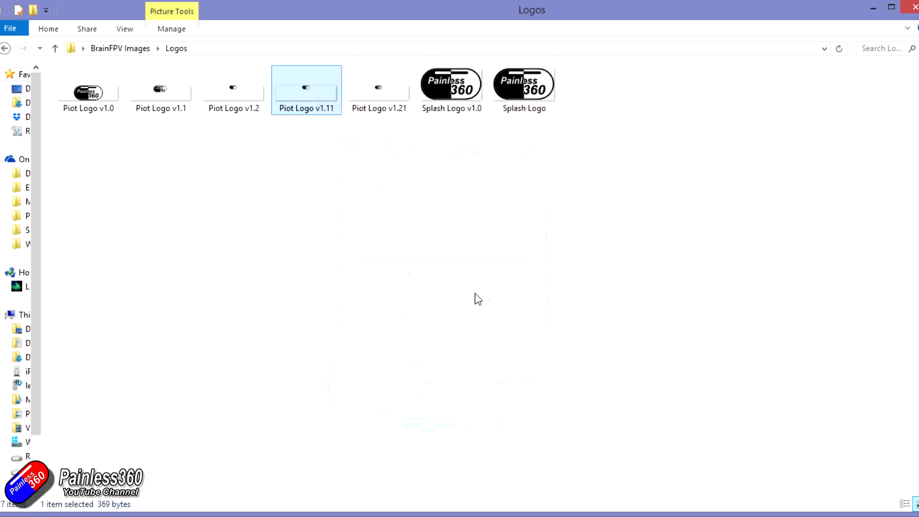
{"action": "mouse_move", "coordinate": [411, 150]}
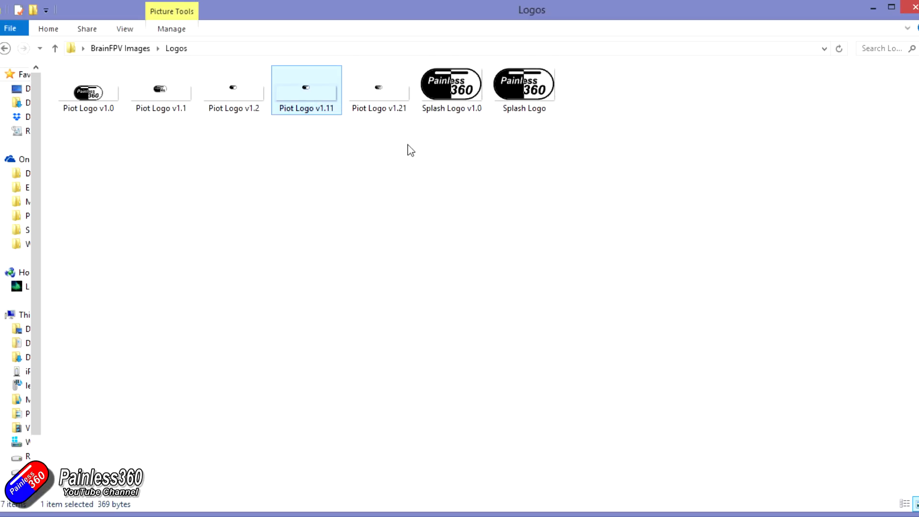
- Preview Piot Logo v1.21 and v1.1, then close the v1.11 Properties and switch to the browser
{"action": "double_click", "coordinate": [379, 87]}
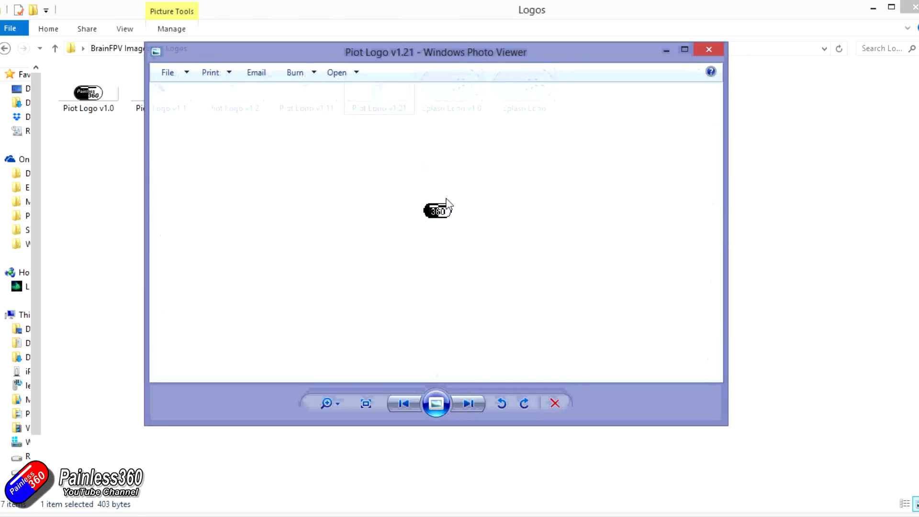
{"action": "left_click", "coordinate": [708, 49]}
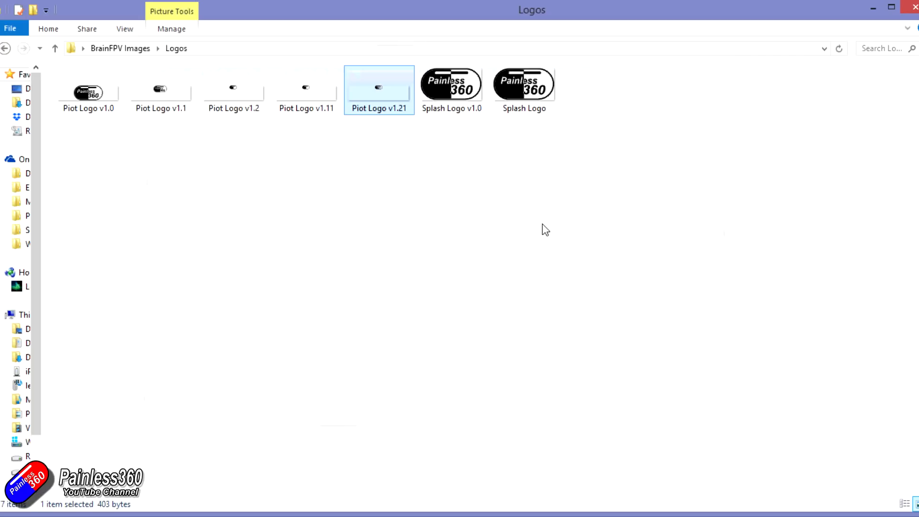
{"action": "left_click", "coordinate": [161, 89]}
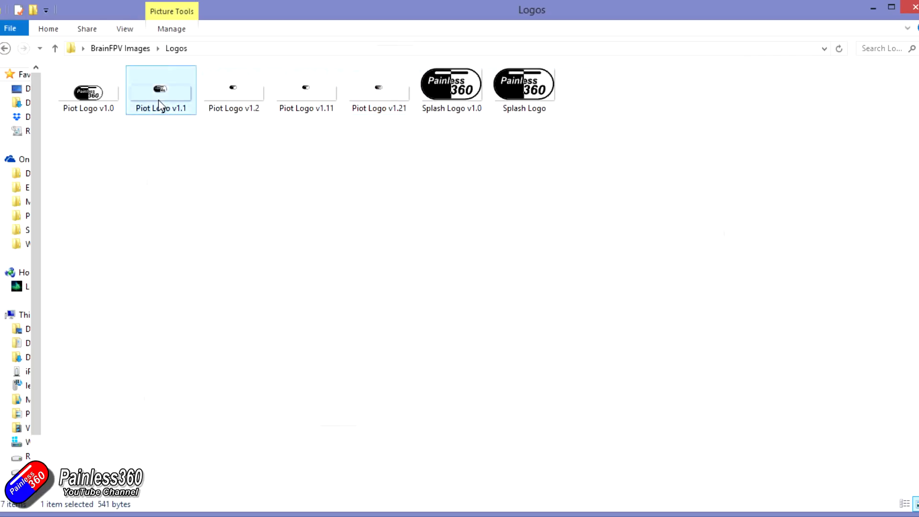
{"action": "double_click", "coordinate": [161, 88]}
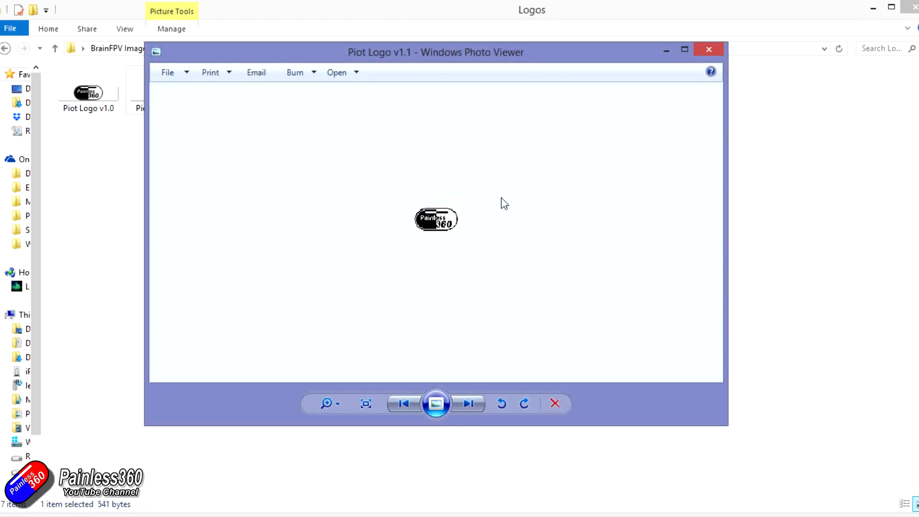
{"action": "left_click", "coordinate": [708, 49]}
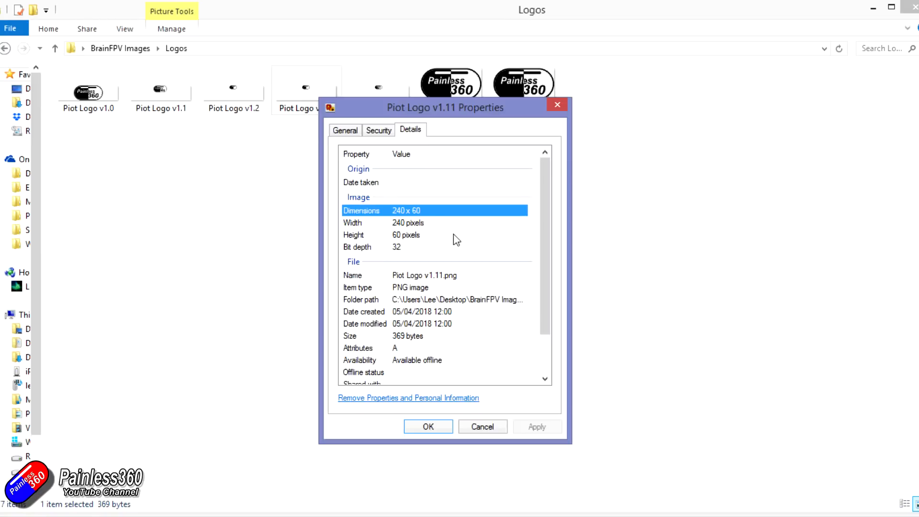
{"action": "left_click", "coordinate": [433, 287]}
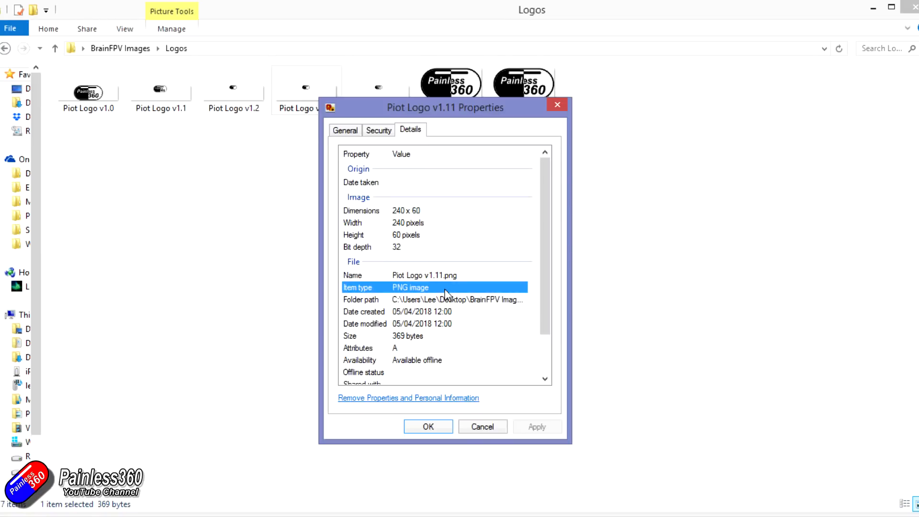
{"action": "mouse_move", "coordinate": [453, 434]}
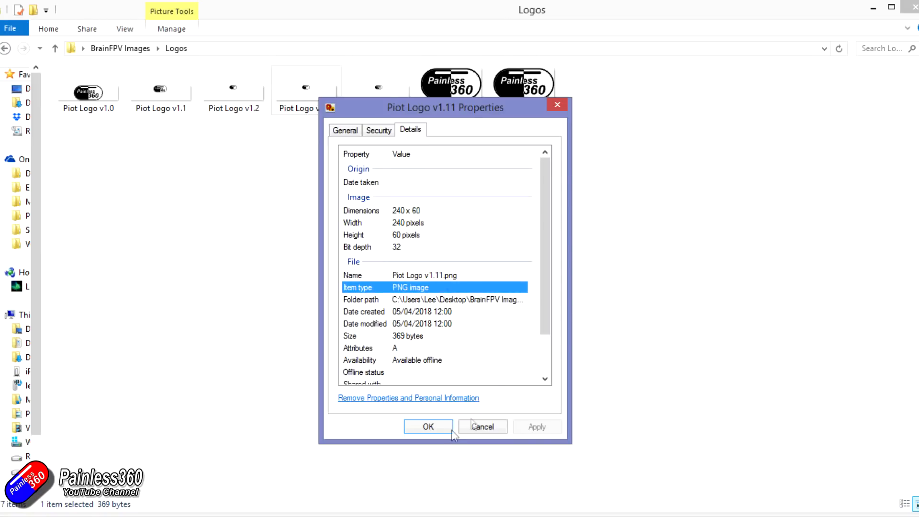
{"action": "left_click", "coordinate": [428, 426]}
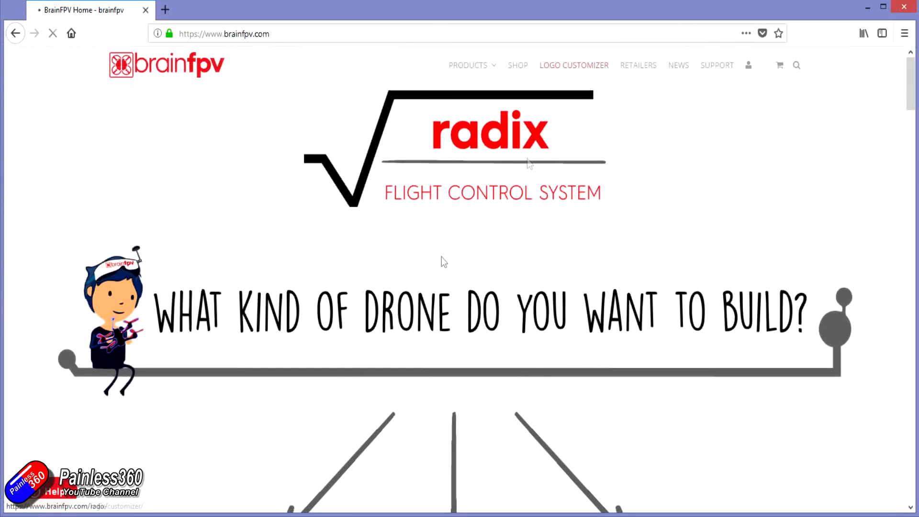
- From the Logo Customizer page, follow the 'this post' link to the Customize Your OSD Logos article
{"action": "left_click", "coordinate": [574, 65]}
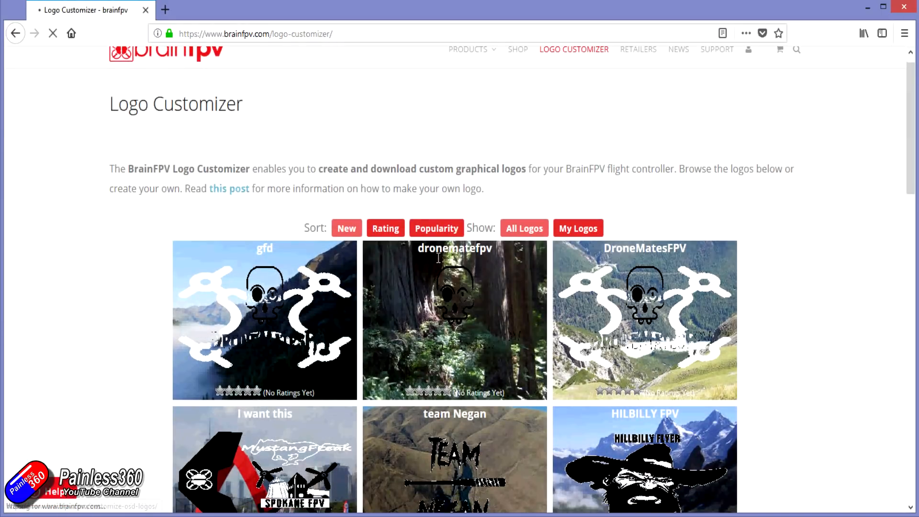
{"action": "left_click", "coordinate": [229, 189]}
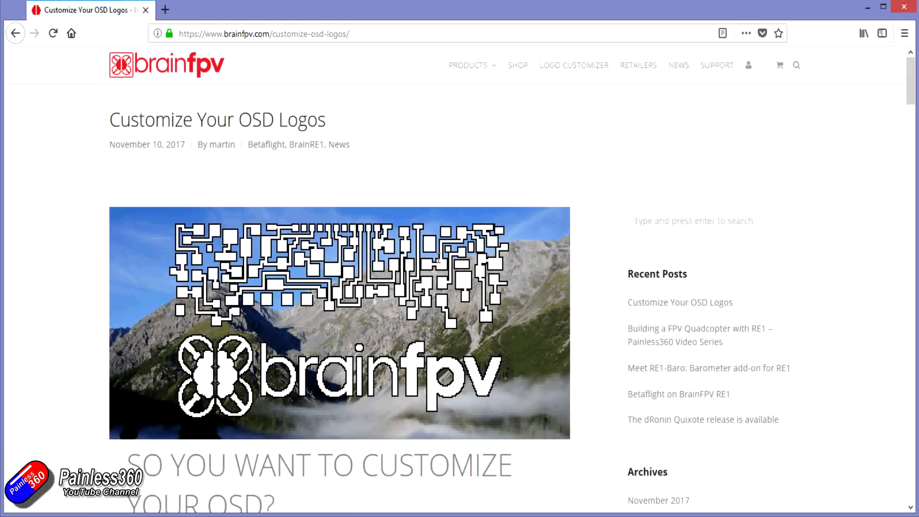
{"action": "left_click", "coordinate": [166, 64]}
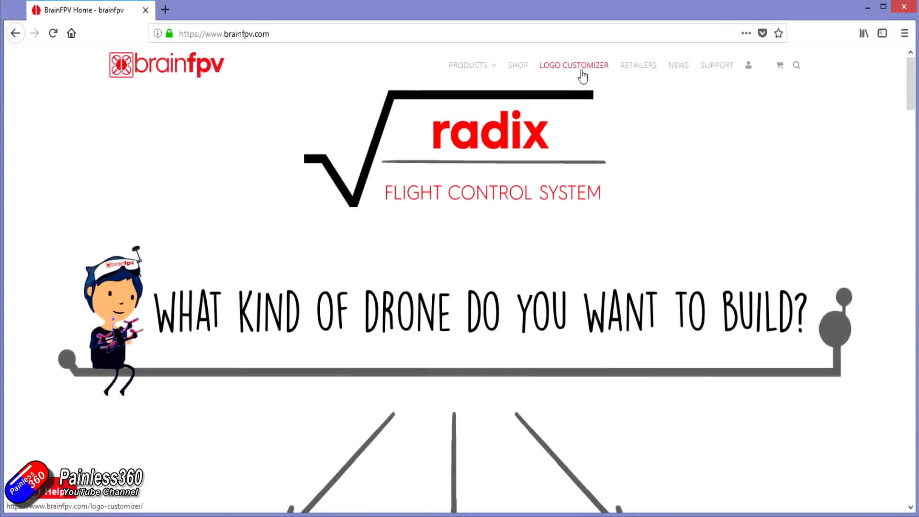
{"action": "left_click", "coordinate": [573, 65]}
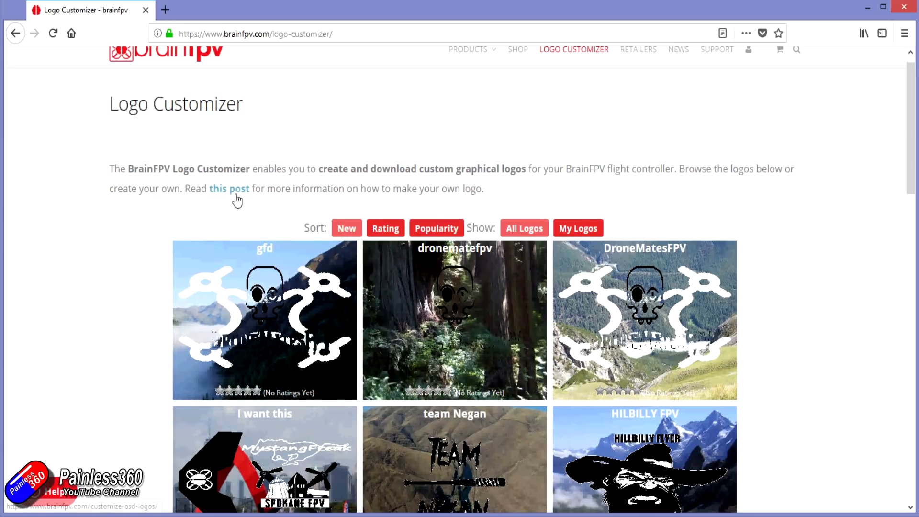
{"action": "left_click", "coordinate": [228, 189]}
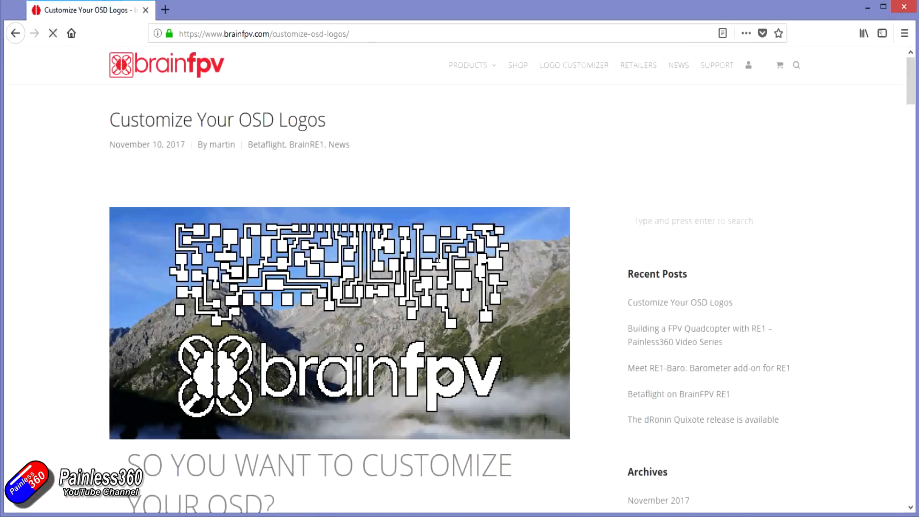
- Scroll the Customize OSD Logos post down to the Upload Your Logo section with both upload forms
{"action": "scroll", "scroll_direction": "down", "scroll_amount": 3}
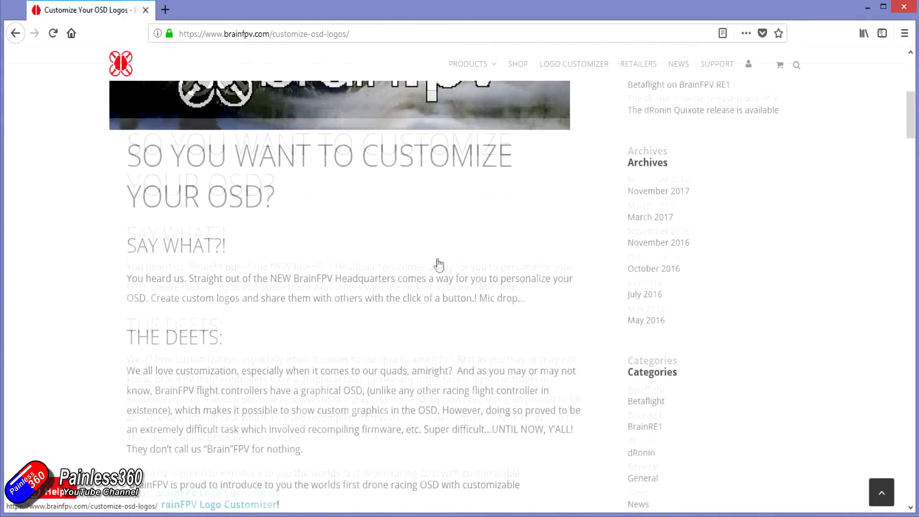
{"action": "scroll", "scroll_direction": "down", "scroll_amount": 3}
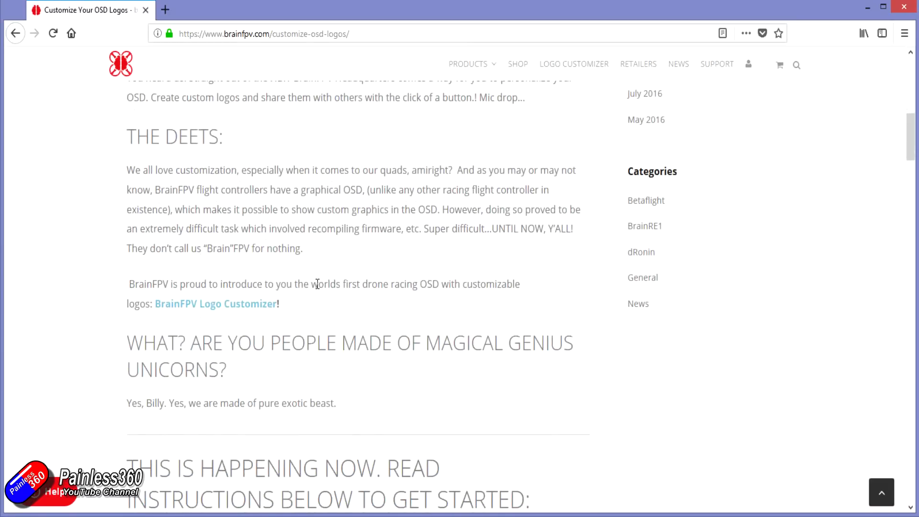
{"action": "scroll", "scroll_direction": "down", "scroll_amount": 3}
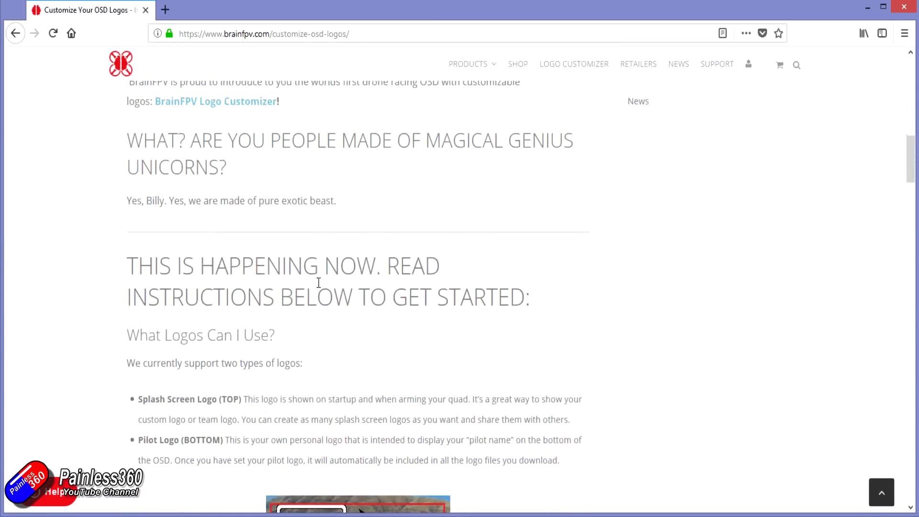
{"action": "scroll", "scroll_direction": "down", "scroll_amount": 3}
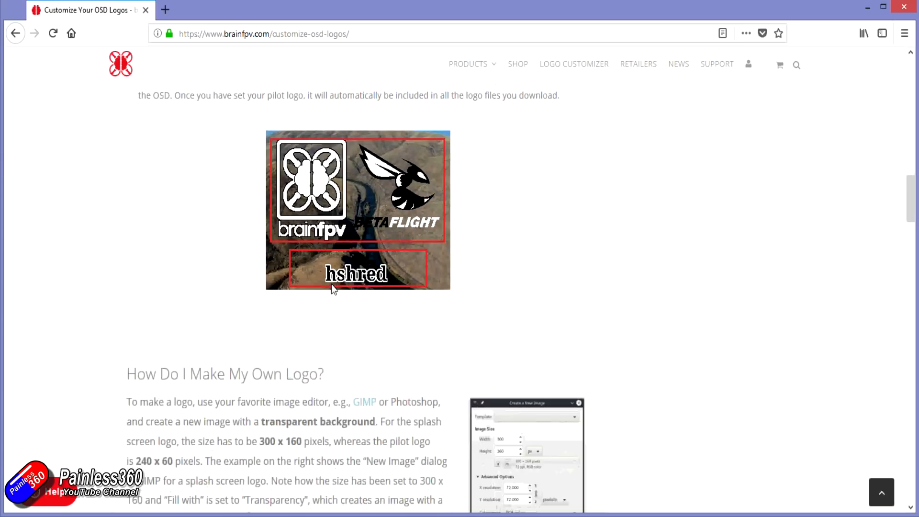
{"action": "scroll", "scroll_direction": "down", "scroll_amount": 3}
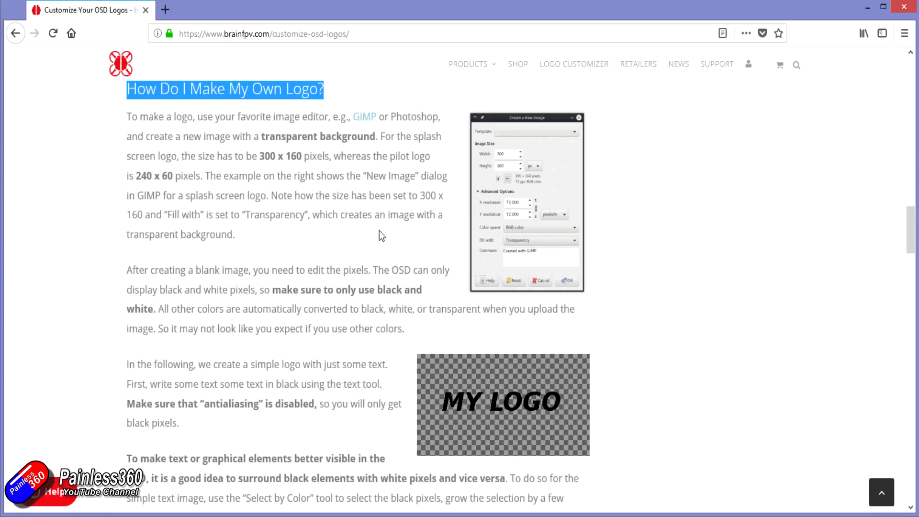
{"action": "scroll", "scroll_direction": "down", "scroll_amount": 3}
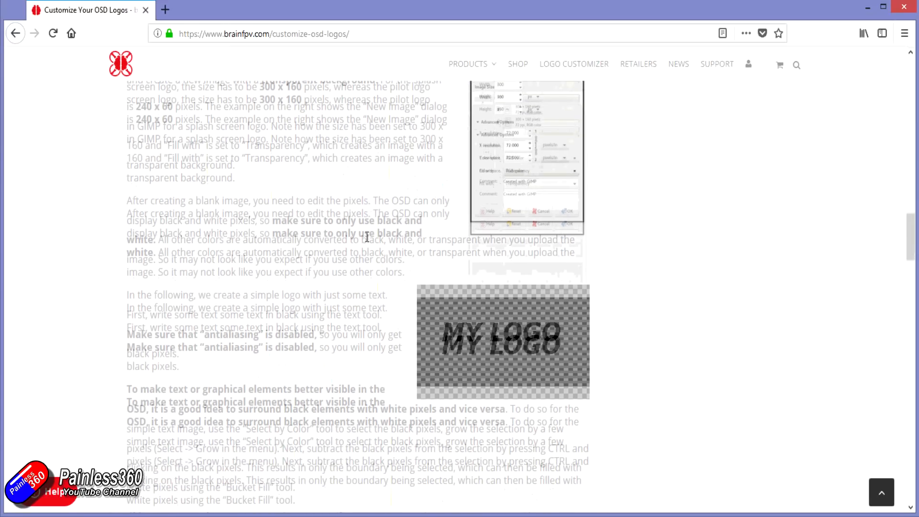
{"action": "scroll", "scroll_direction": "down", "scroll_amount": 3}
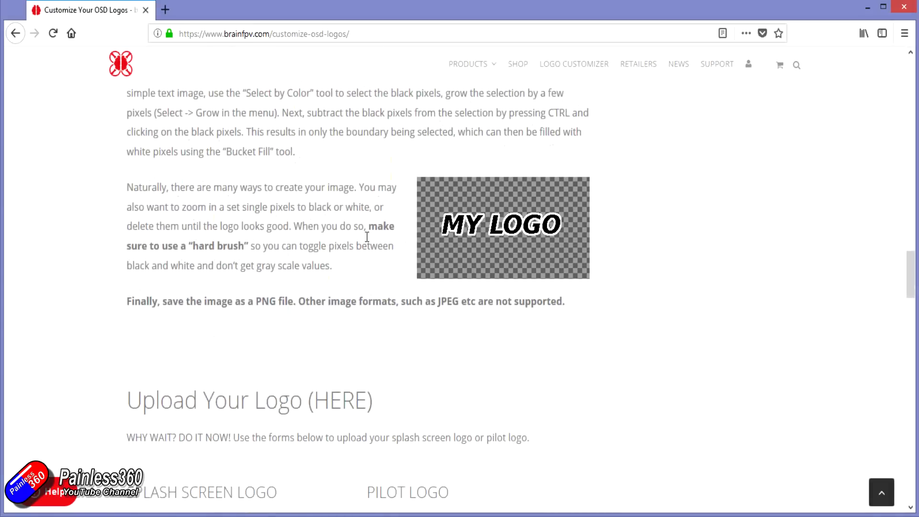
{"action": "scroll", "scroll_direction": "down", "scroll_amount": 3}
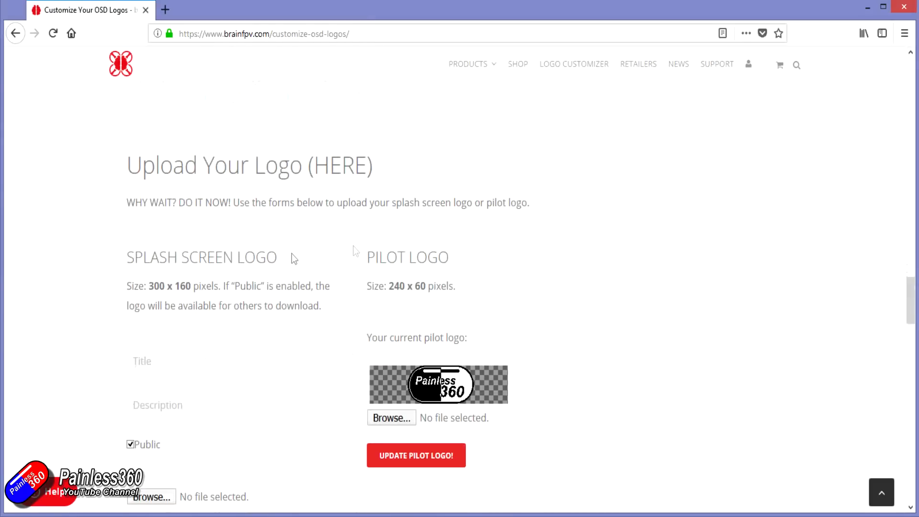
{"action": "mouse_move", "coordinate": [748, 64]}
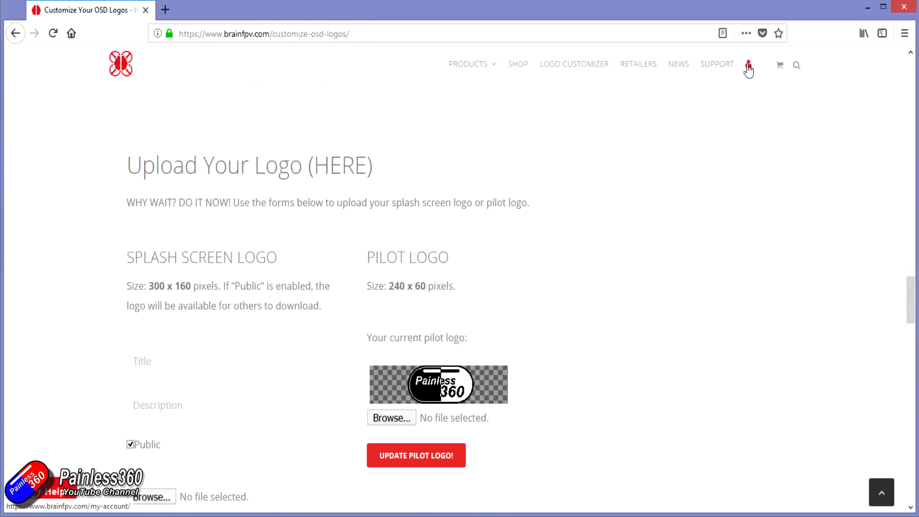
{"action": "mouse_move", "coordinate": [425, 339]}
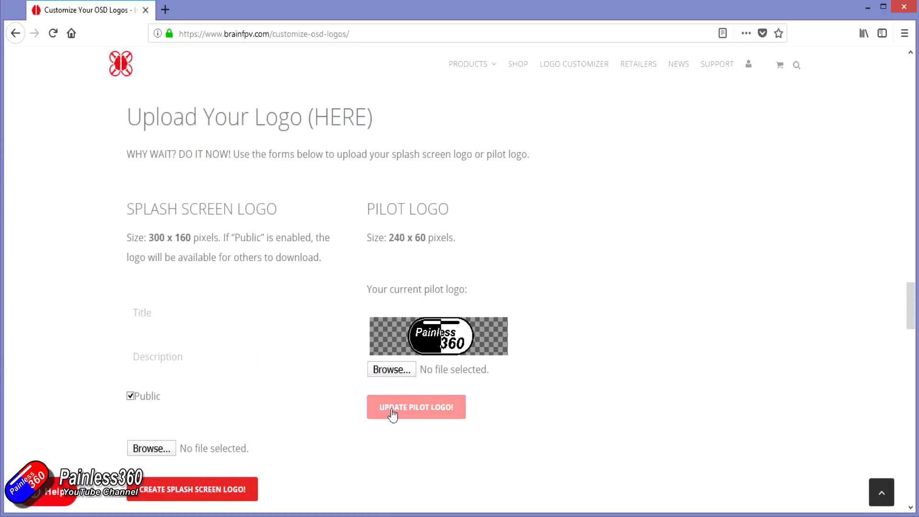
{"action": "mouse_move", "coordinate": [213, 339]}
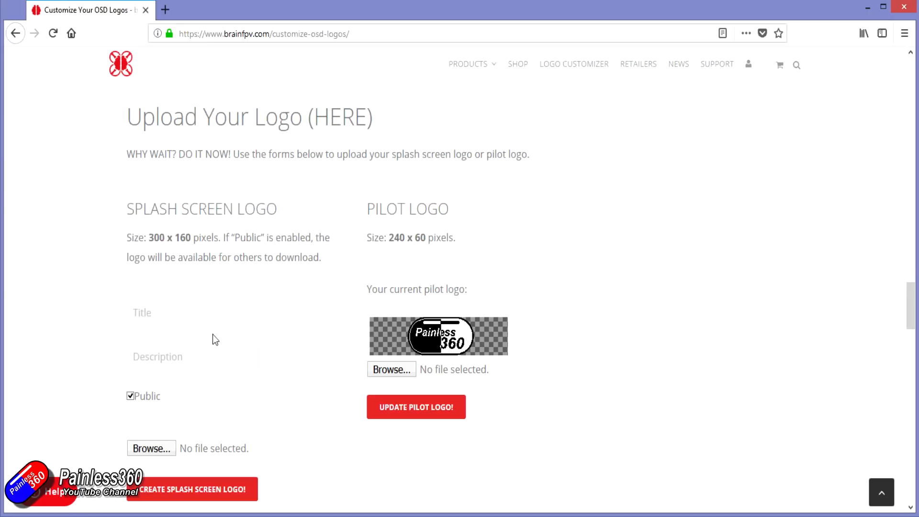
- Enter title 'Revised Scheme - Painless360' and description 'Updated smaller Pilot Logo' for the splash logo
{"action": "type", "text": "Revi"}
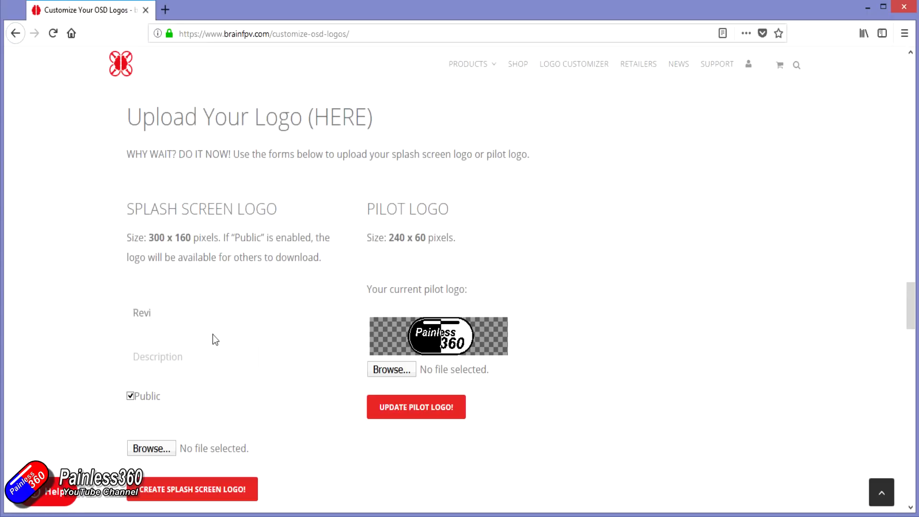
{"action": "type", "text": "sed E"}
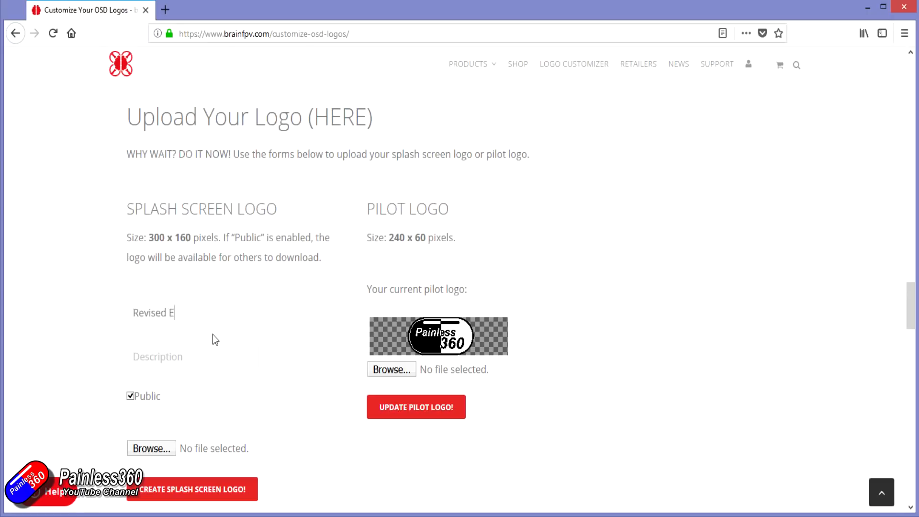
{"action": "type", "text": "Scheme -="}
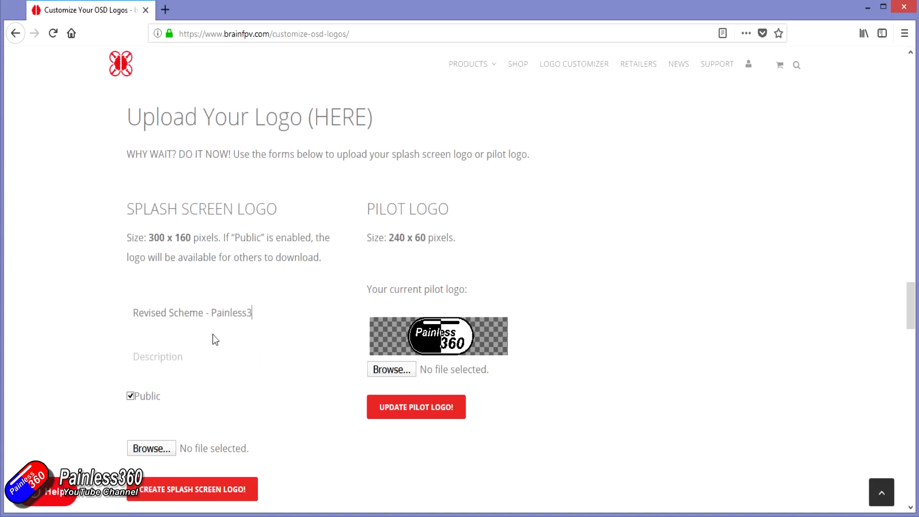
{"action": "type", "text": "60"}
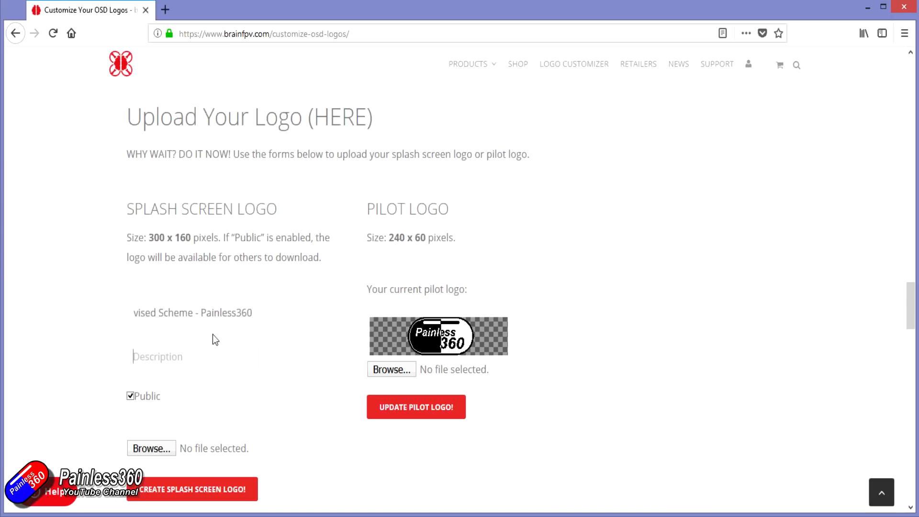
{"action": "type", "text": "Updates"}
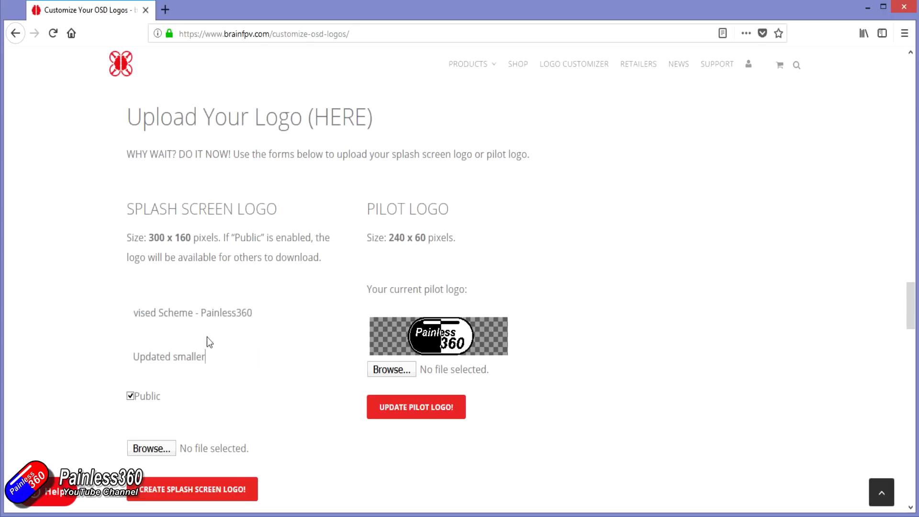
{"action": "type", "text": "Pilot Logo"}
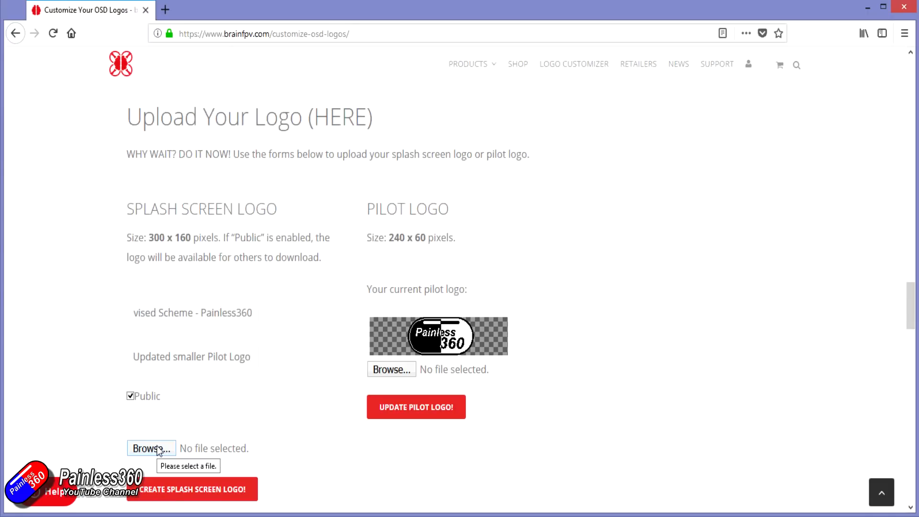
- Retry after the invalid size error and upload the Painless360 Splash Logo image file
{"action": "left_click", "coordinate": [191, 489]}
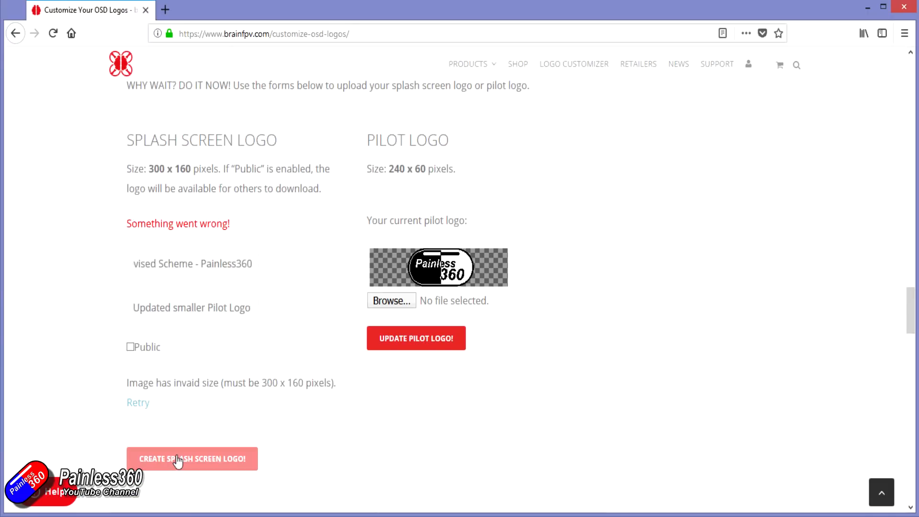
{"action": "left_click", "coordinate": [137, 403]}
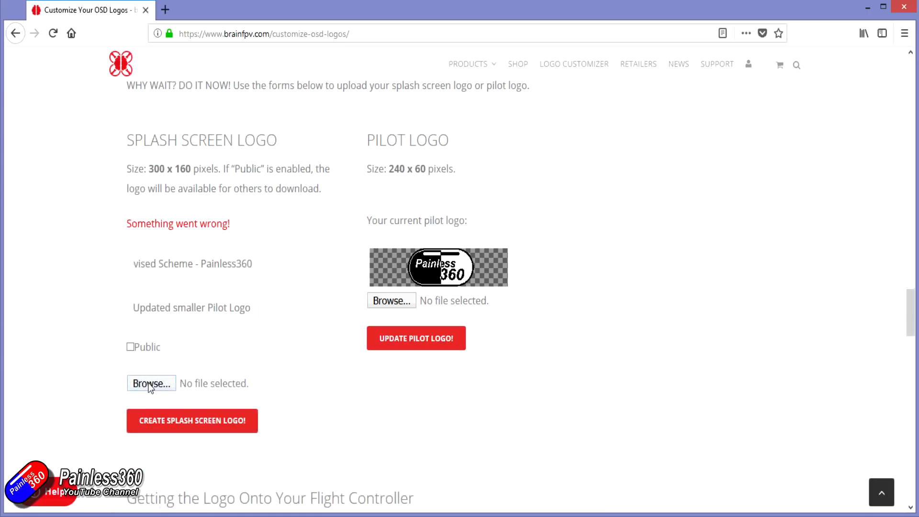
{"action": "left_click", "coordinate": [150, 383]}
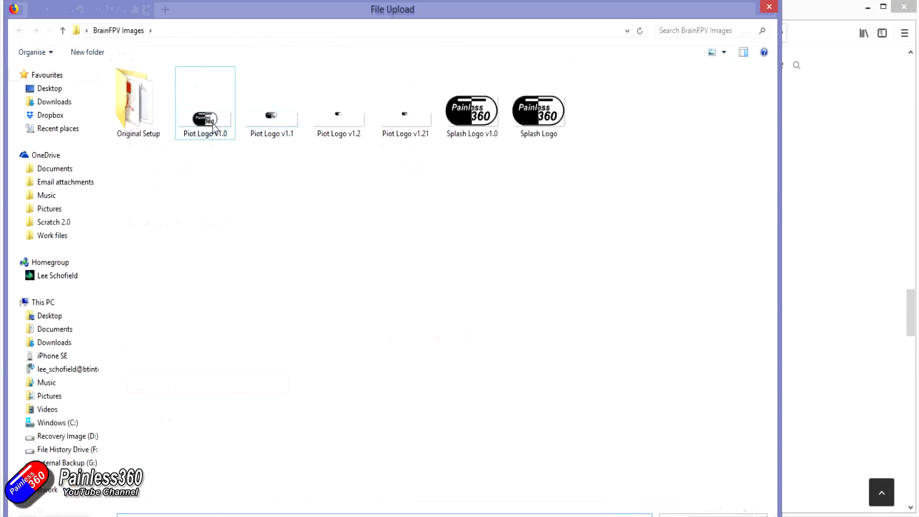
{"action": "left_click", "coordinate": [251, 168]}
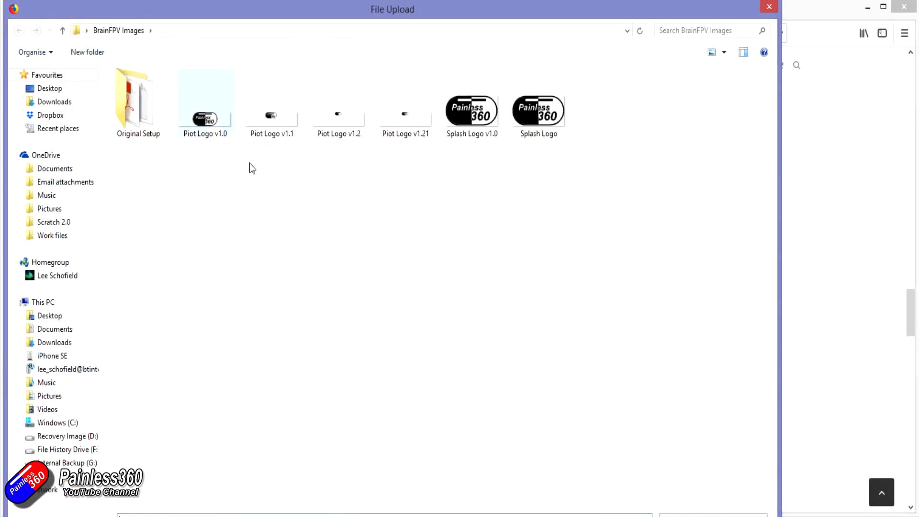
{"action": "left_click", "coordinate": [471, 106]}
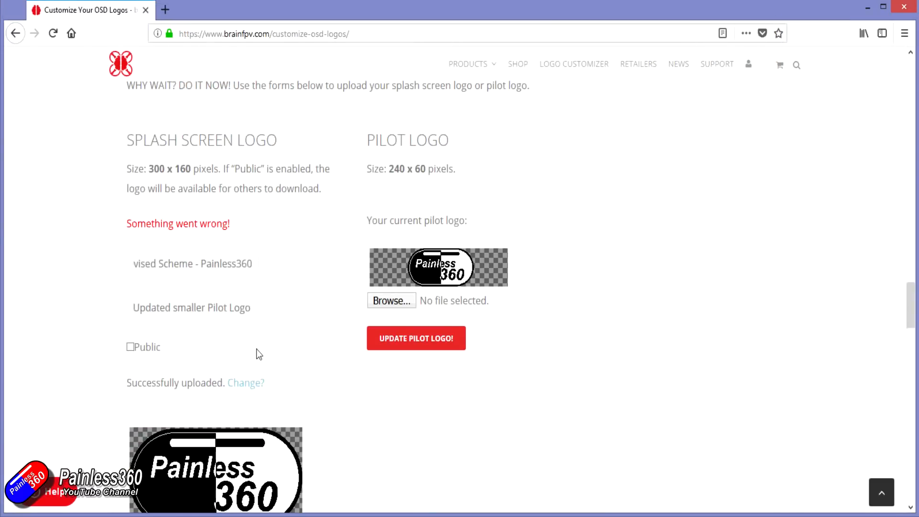
{"action": "scroll", "scroll_direction": "down", "scroll_amount": 3}
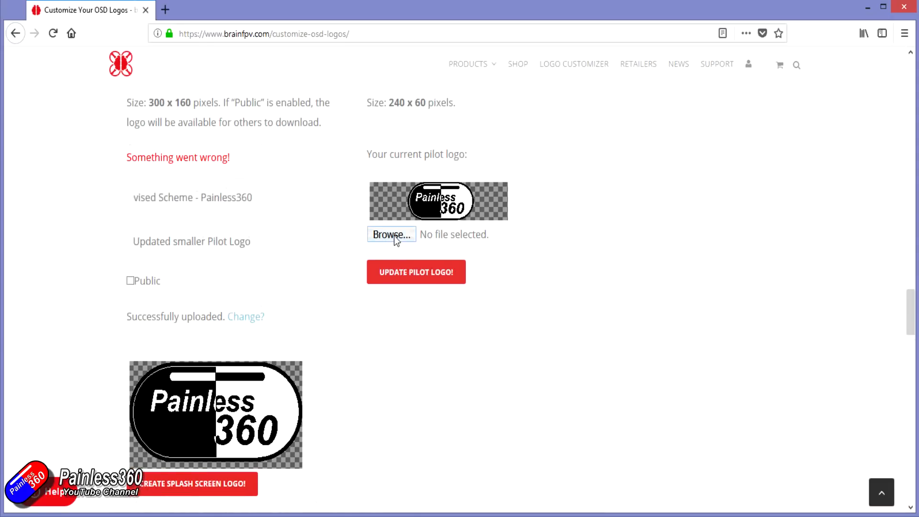
- Upload the smaller pilot logo file and save it with Update Pilot Logo
{"action": "left_click", "coordinate": [390, 233]}
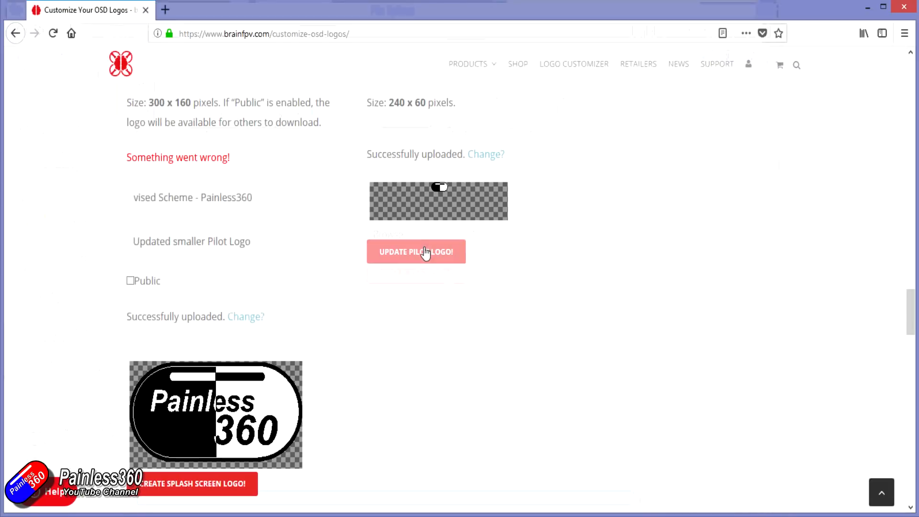
{"action": "left_click", "coordinate": [416, 252]}
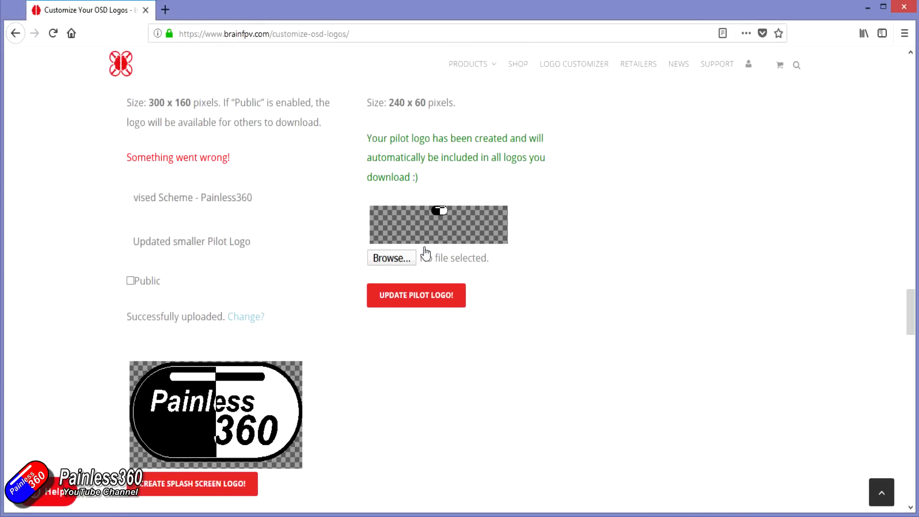
{"action": "scroll", "scroll_direction": "down", "scroll_amount": 3}
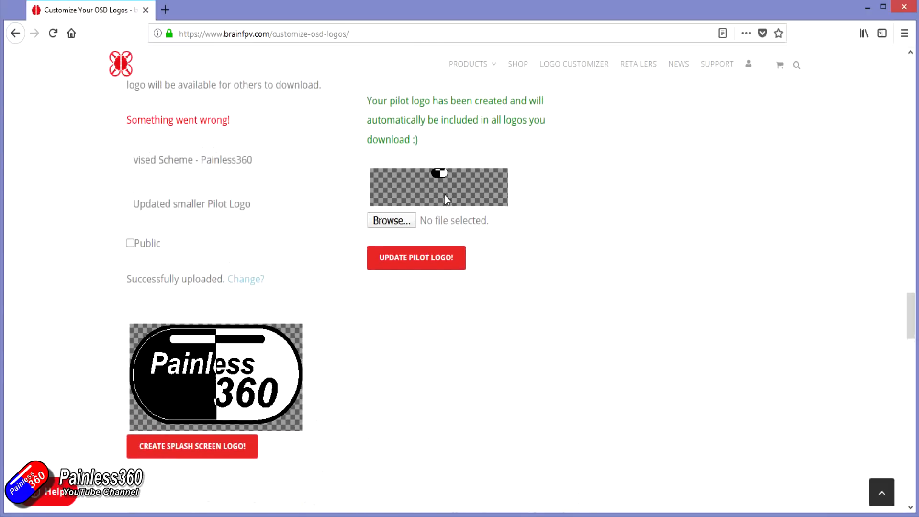
{"action": "mouse_move", "coordinate": [469, 176]}
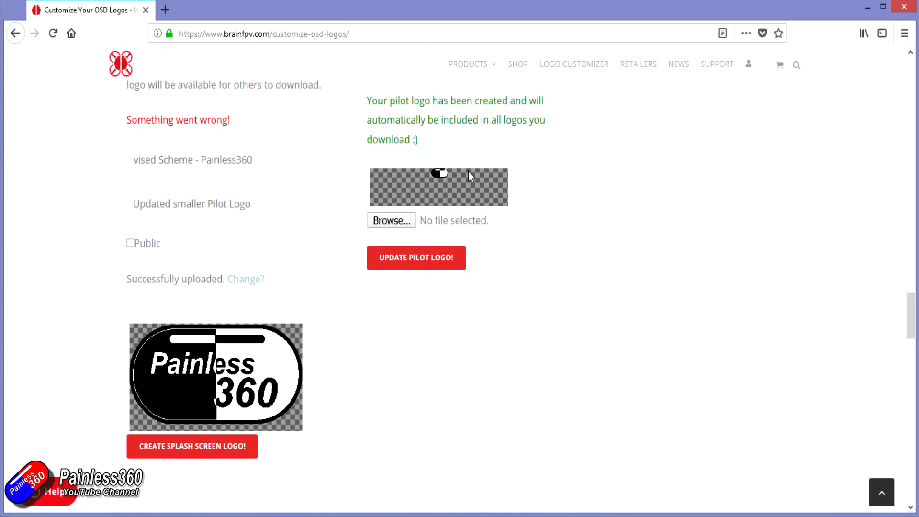
- Create the Revised Scheme - Painless360 splash screen logo and go to its page via the 'here' link
{"action": "scroll", "scroll_direction": "down", "scroll_amount": 3}
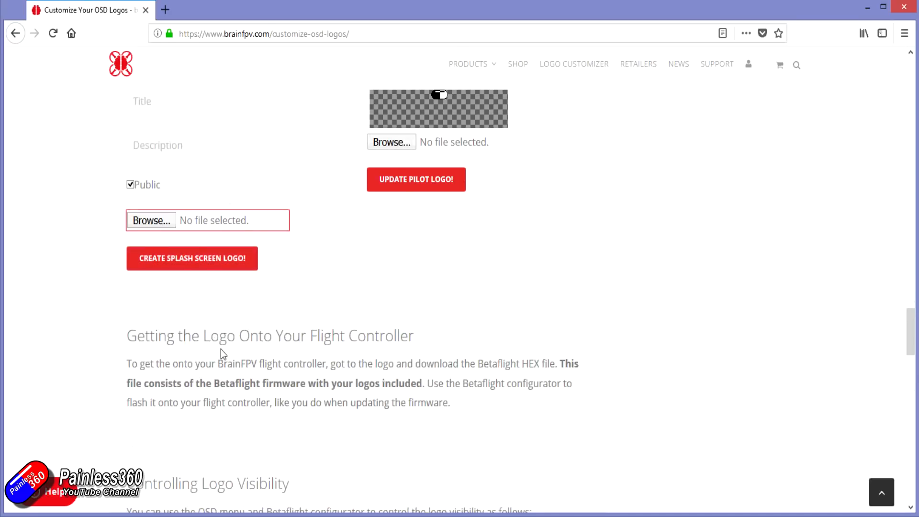
{"action": "scroll", "scroll_direction": "up", "scroll_amount": 3}
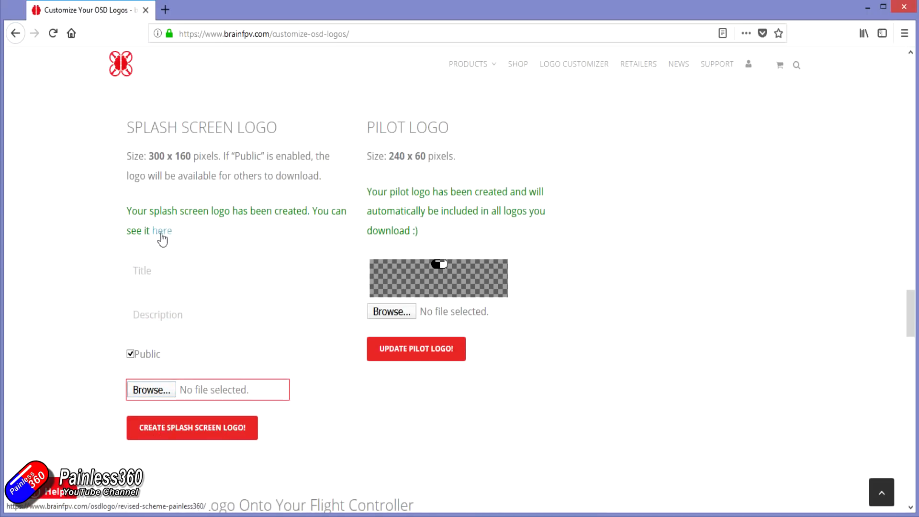
{"action": "left_click", "coordinate": [161, 230]}
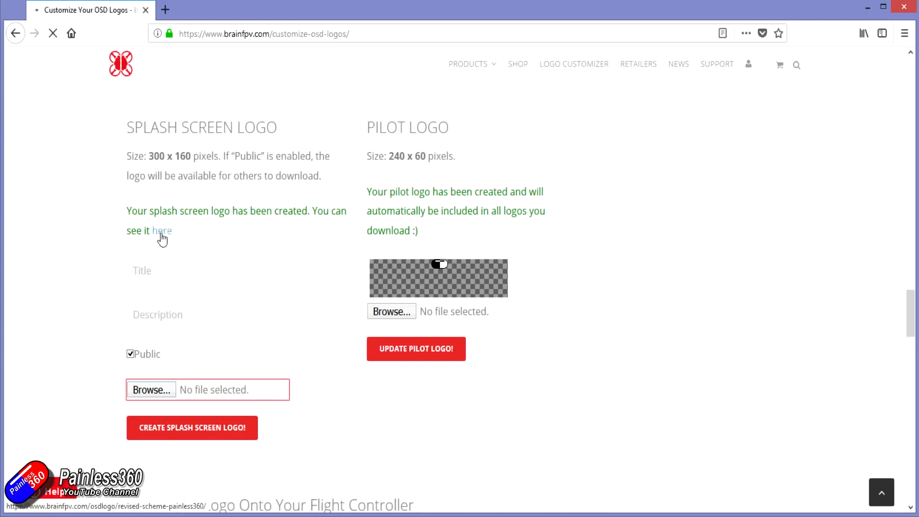
{"action": "left_click", "coordinate": [162, 229]}
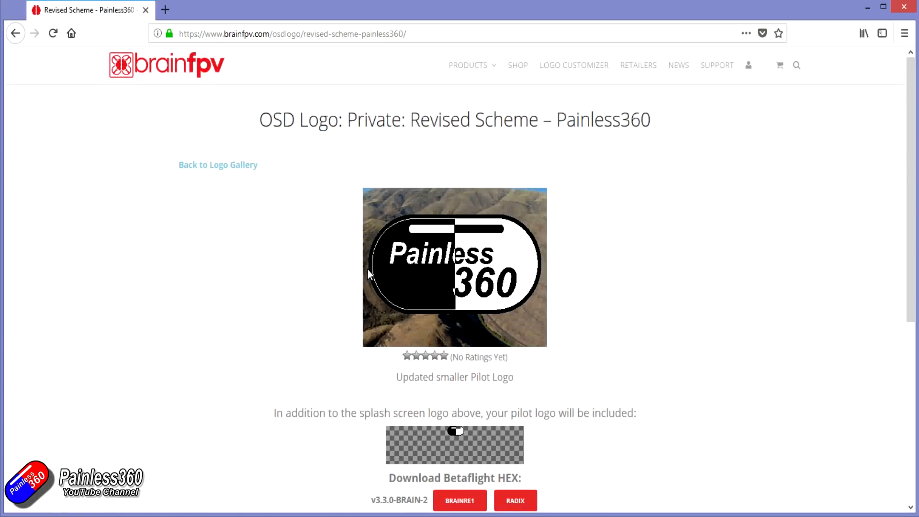
{"action": "mouse_move", "coordinate": [367, 289]}
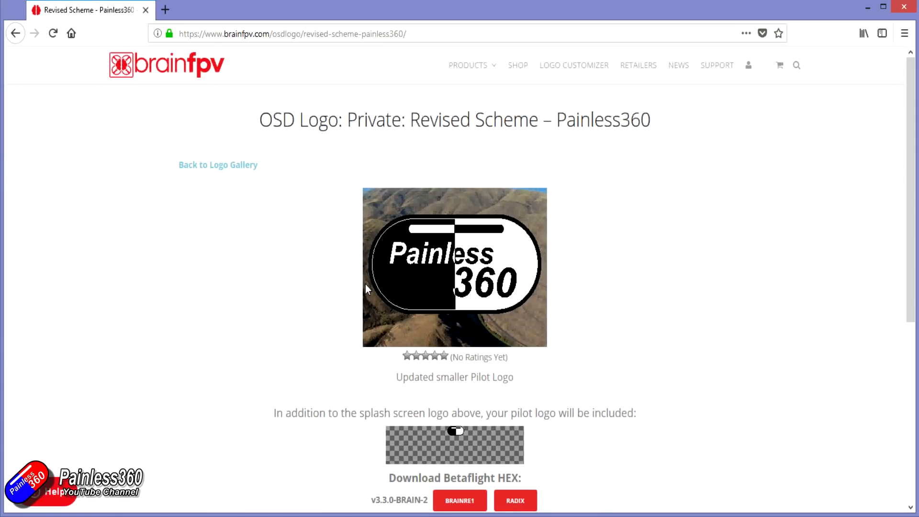
{"action": "scroll", "scroll_direction": "down", "scroll_amount": 3}
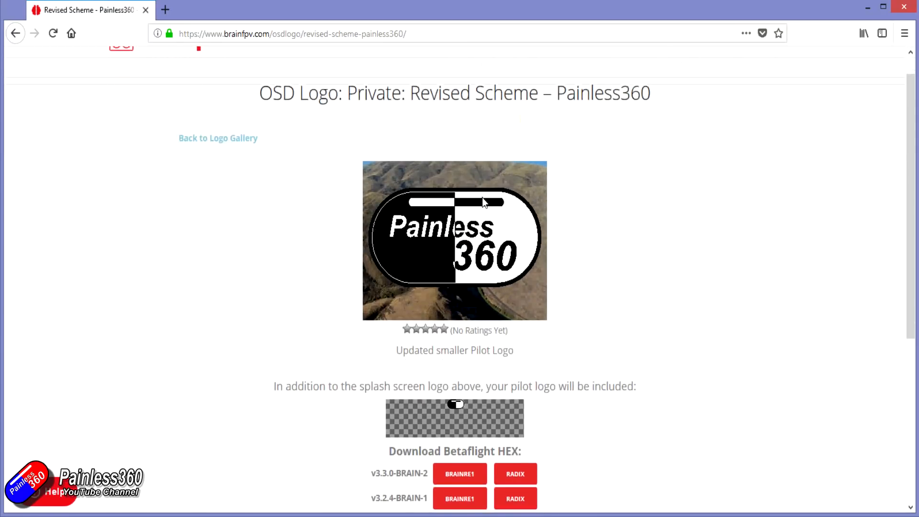
{"action": "scroll", "scroll_direction": "down", "scroll_amount": 3}
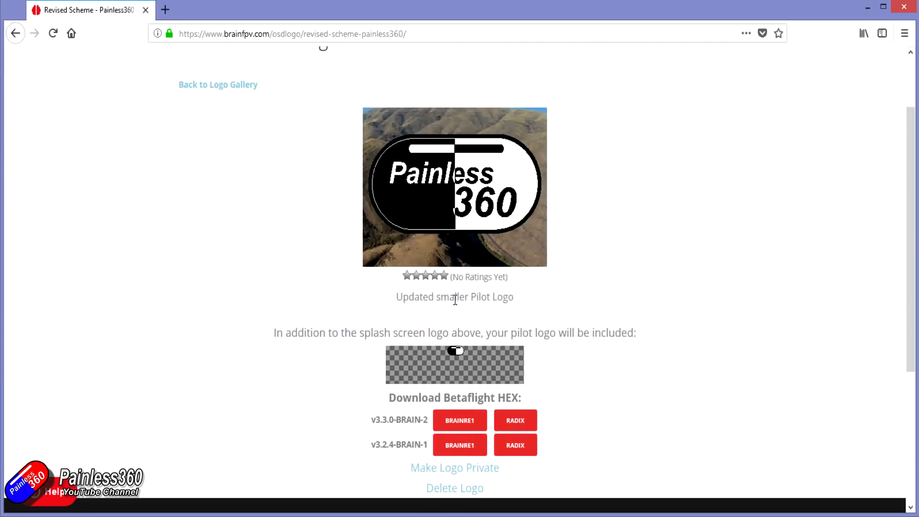
{"action": "scroll", "scroll_direction": "up", "scroll_amount": 3}
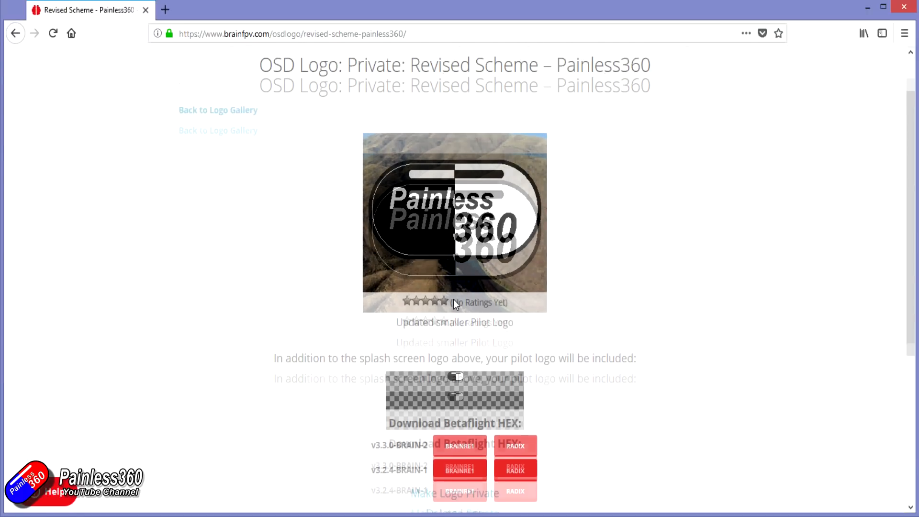
{"action": "scroll", "scroll_direction": "down", "scroll_amount": 3}
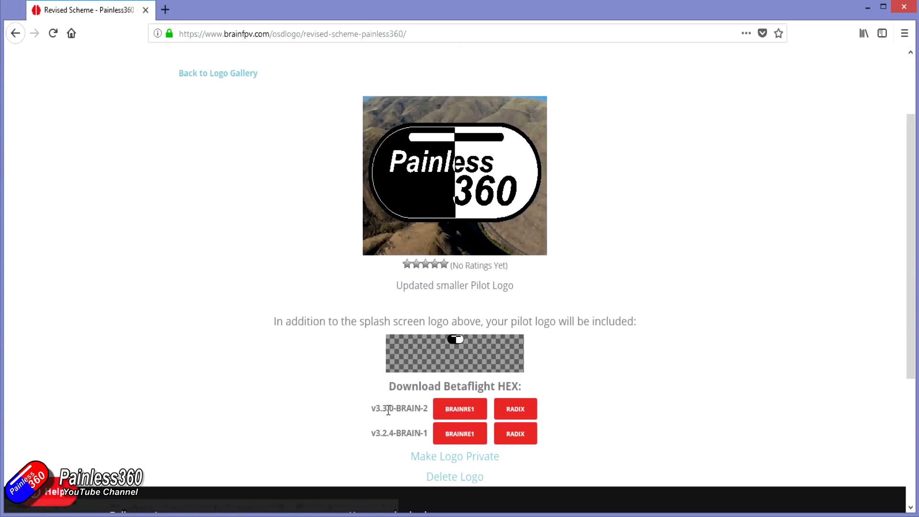
{"action": "mouse_move", "coordinate": [405, 425]}
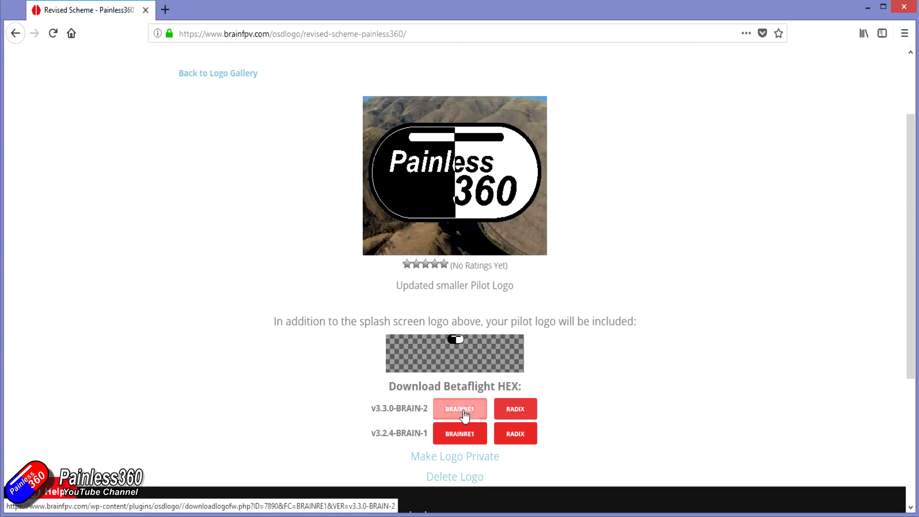
{"action": "mouse_move", "coordinate": [459, 461]}
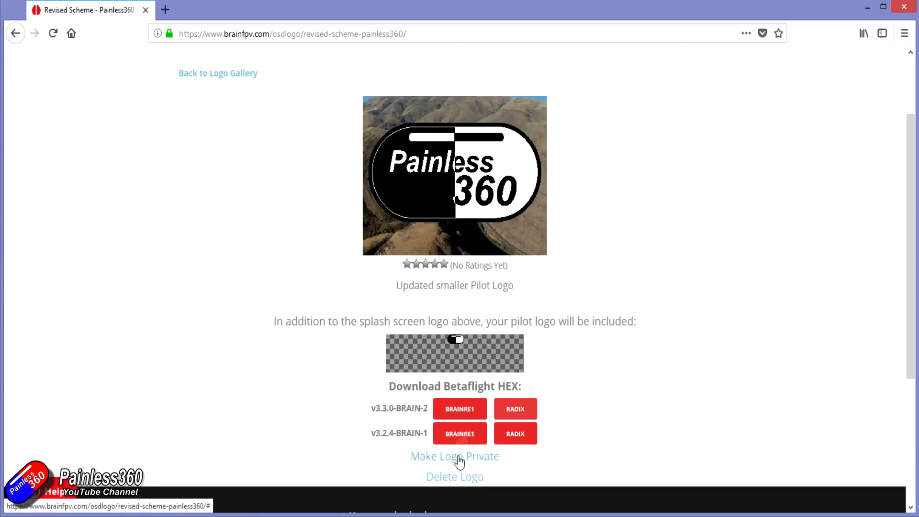
{"action": "mouse_move", "coordinate": [554, 458]}
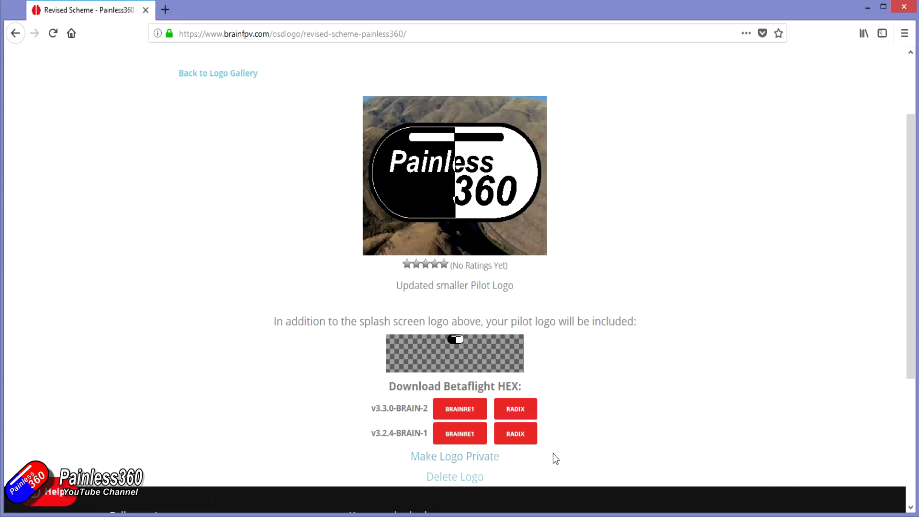
- Make the logo private and save the v3.3.0-BRAIN-2 BRAINRE1 Betaflight HEX to the Desktop
{"action": "left_click", "coordinate": [453, 456]}
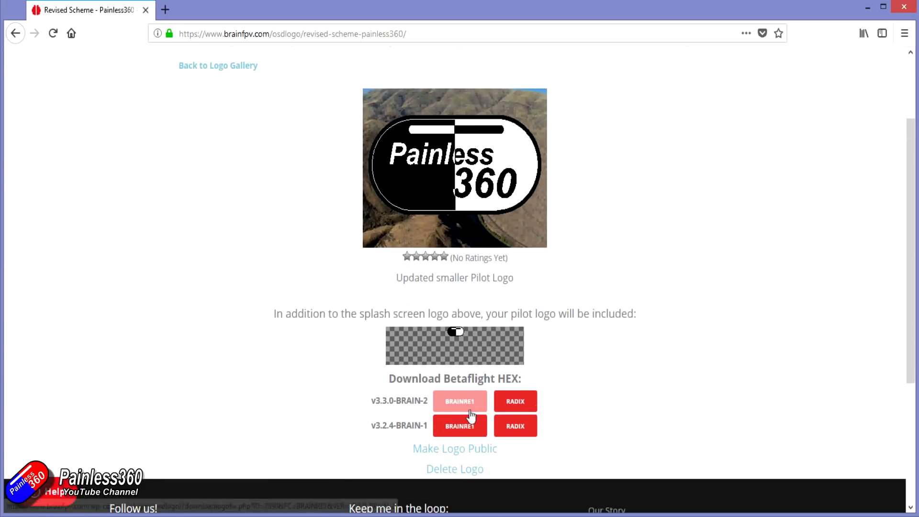
{"action": "left_click", "coordinate": [459, 401]}
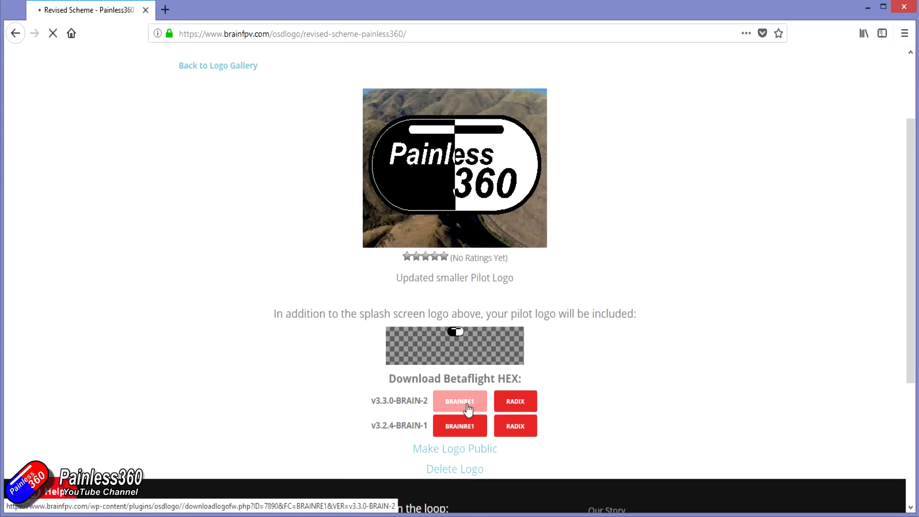
{"action": "left_click", "coordinate": [460, 401]}
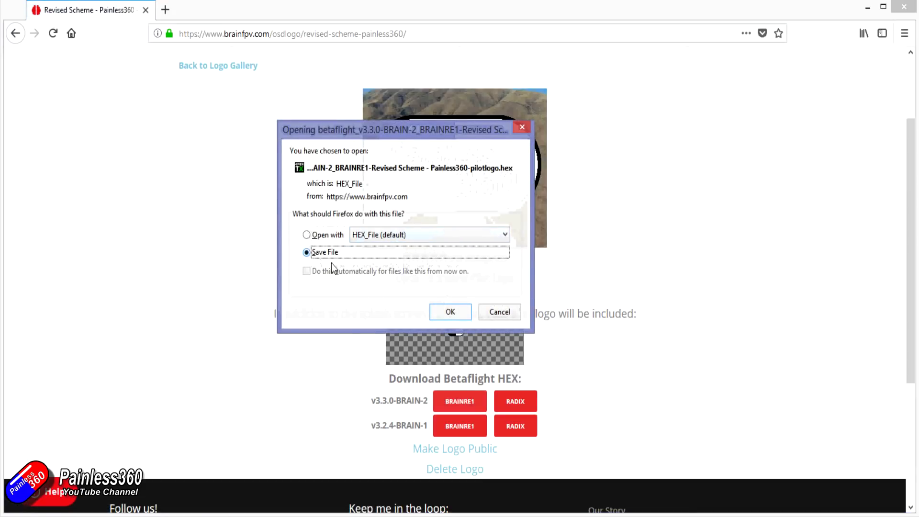
{"action": "left_click", "coordinate": [450, 311]}
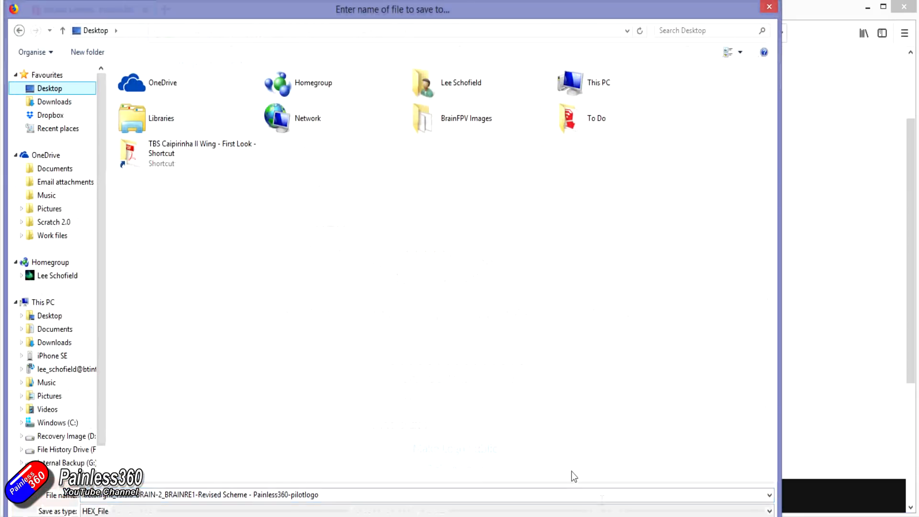
{"action": "left_click", "coordinate": [769, 7]}
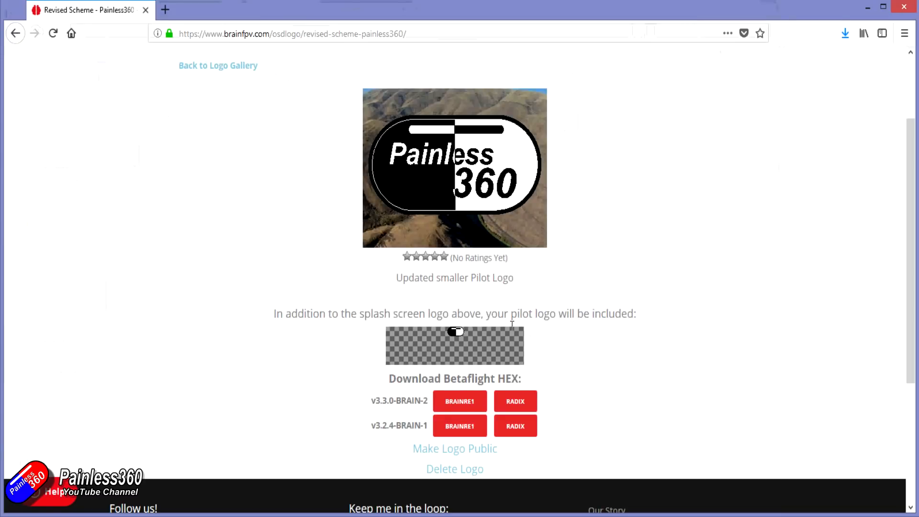
{"action": "scroll", "scroll_direction": "up", "scroll_amount": 3}
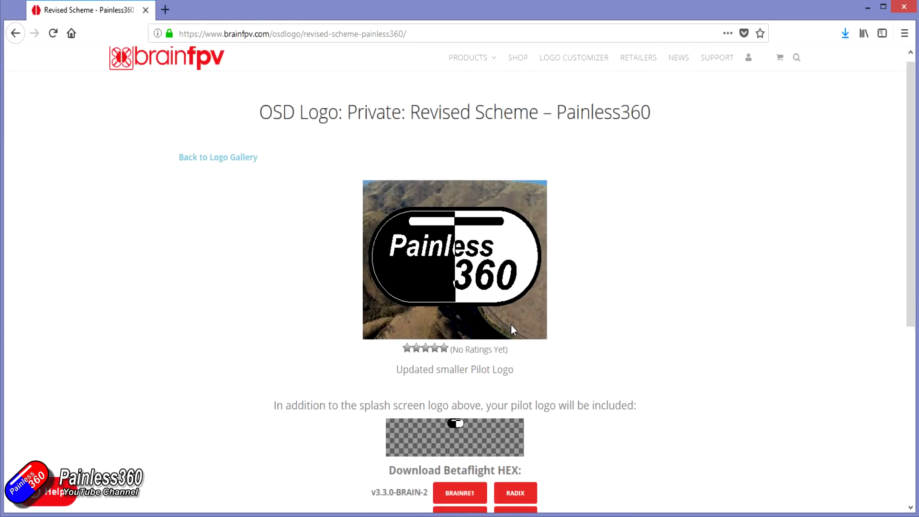
{"action": "scroll", "scroll_direction": "down", "scroll_amount": 3}
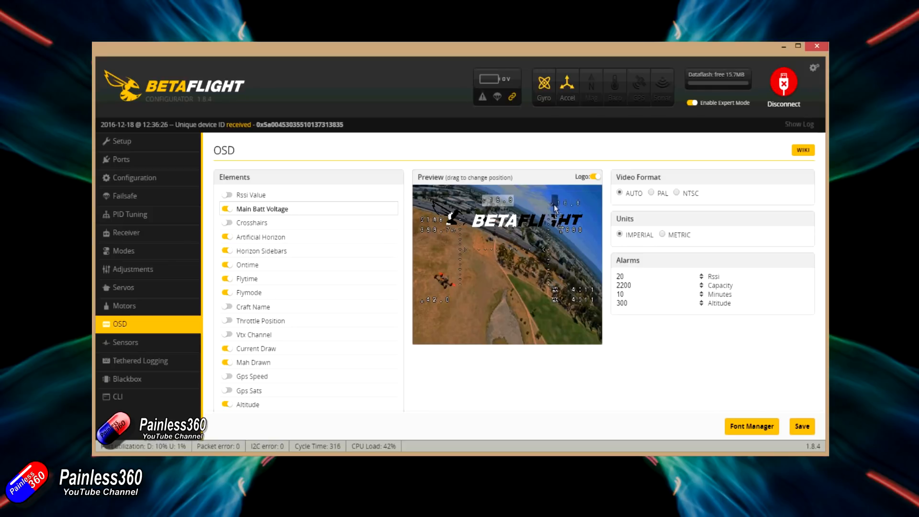
{"action": "mouse_move", "coordinate": [594, 182]}
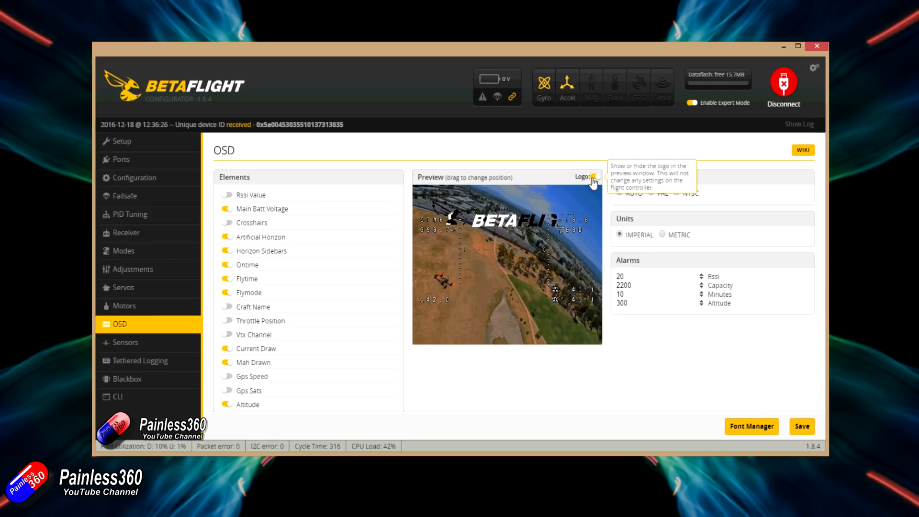
- Switch off the Logo toggle above the OSD Preview pane to hide the BETAFLIGHT logo
{"action": "left_click", "coordinate": [595, 176]}
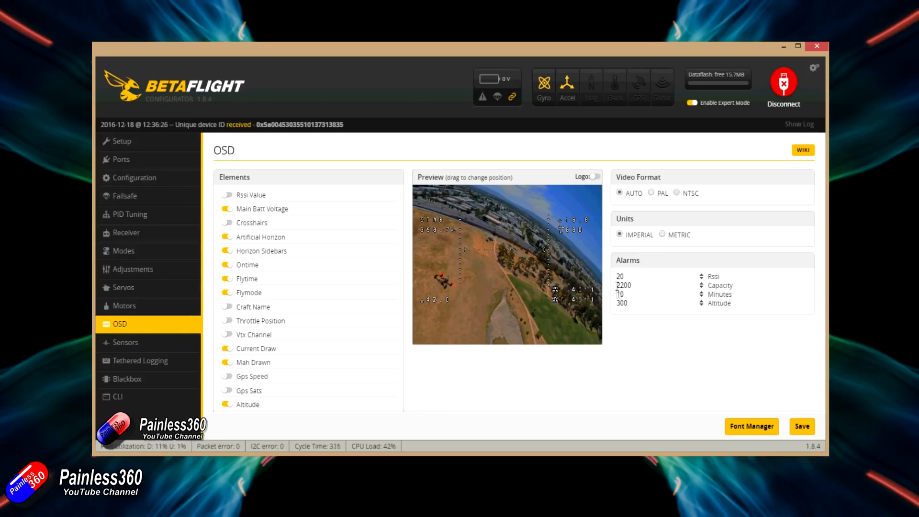
{"action": "mouse_move", "coordinate": [752, 426]}
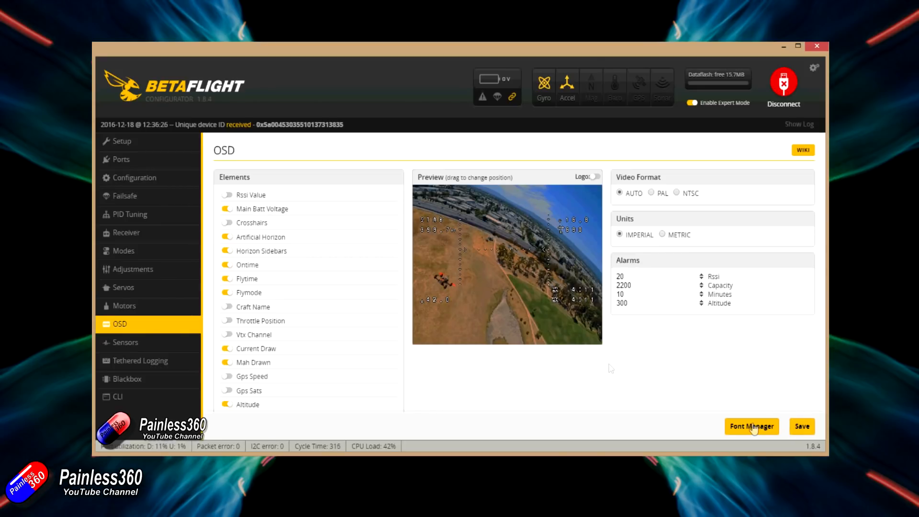
{"action": "mouse_move", "coordinate": [611, 359]}
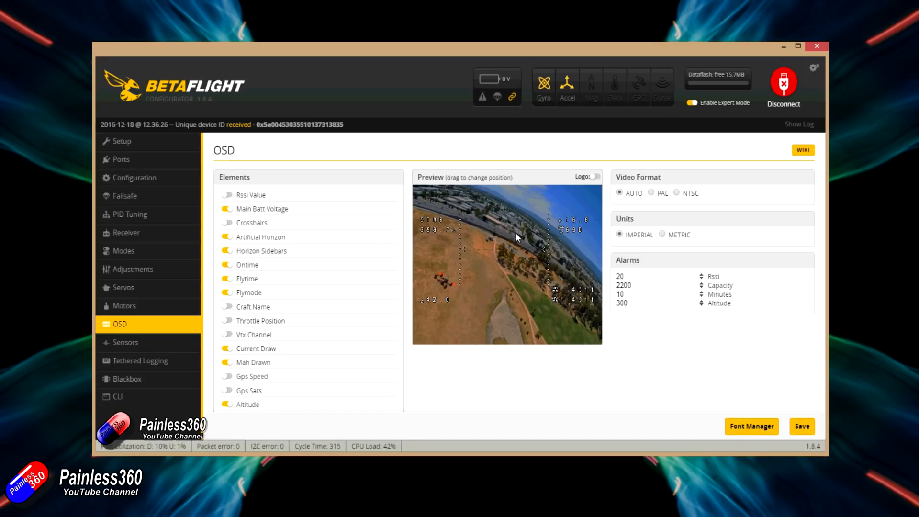
{"action": "mouse_move", "coordinate": [538, 249]}
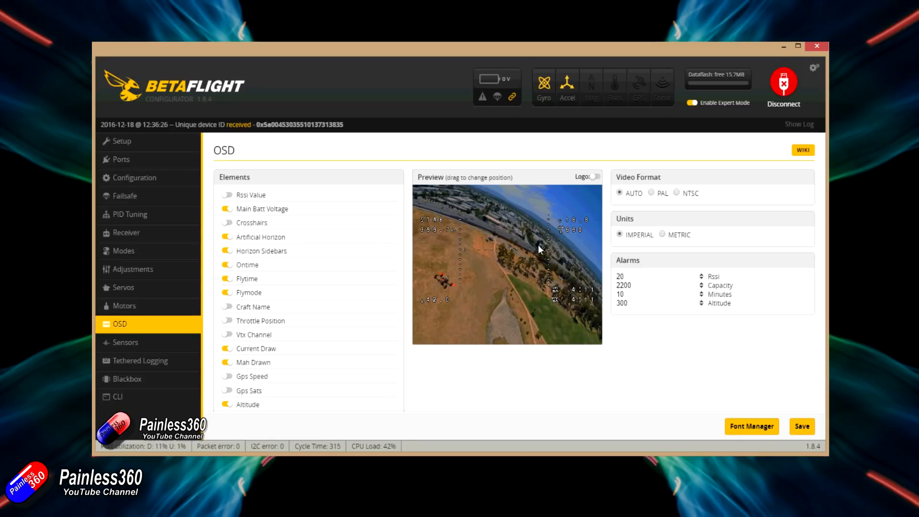
{"action": "mouse_move", "coordinate": [460, 262]}
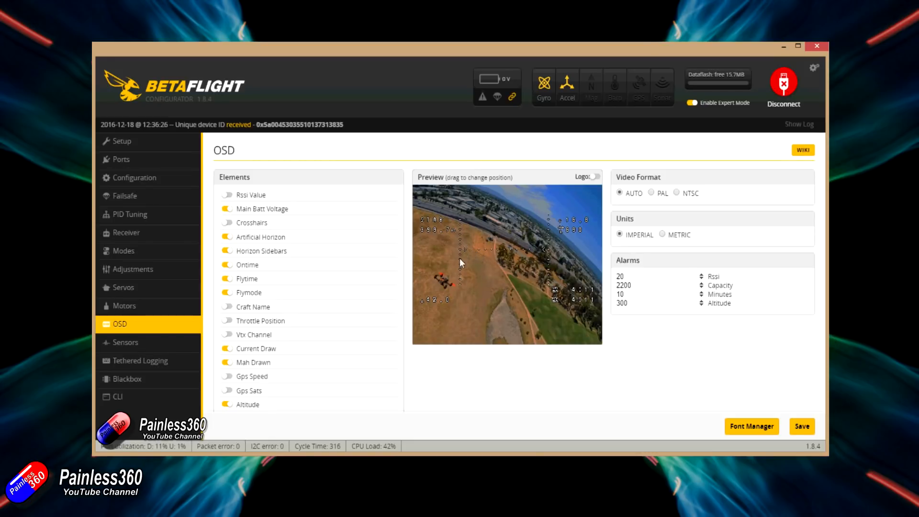
{"action": "mouse_move", "coordinate": [533, 251]}
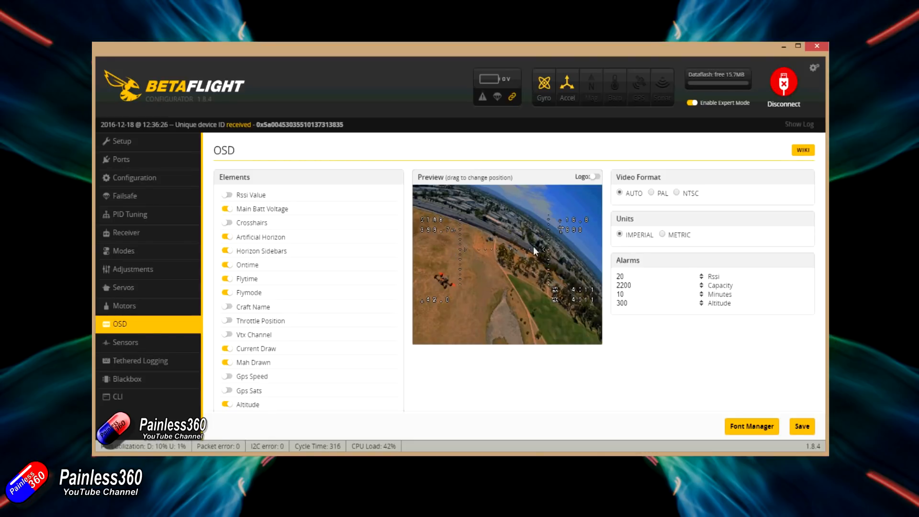
{"action": "mouse_move", "coordinate": [525, 256]}
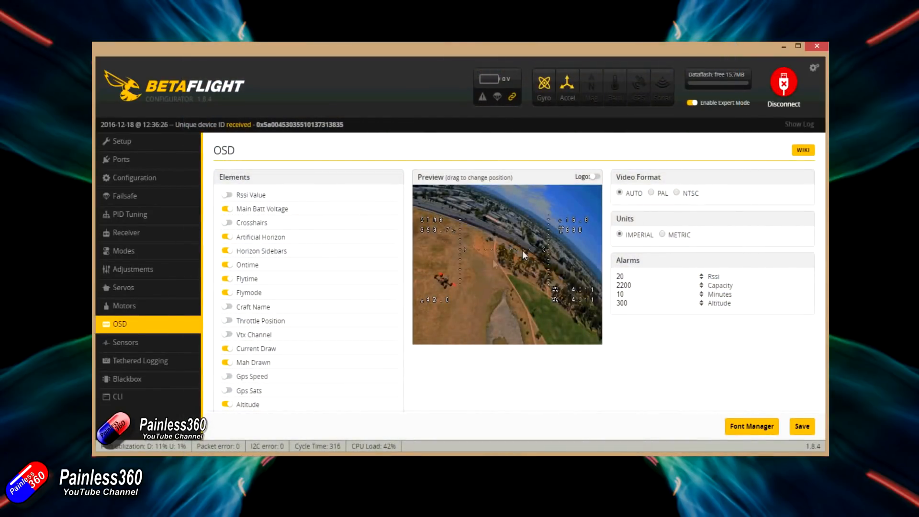
{"action": "left_click", "coordinate": [596, 176]}
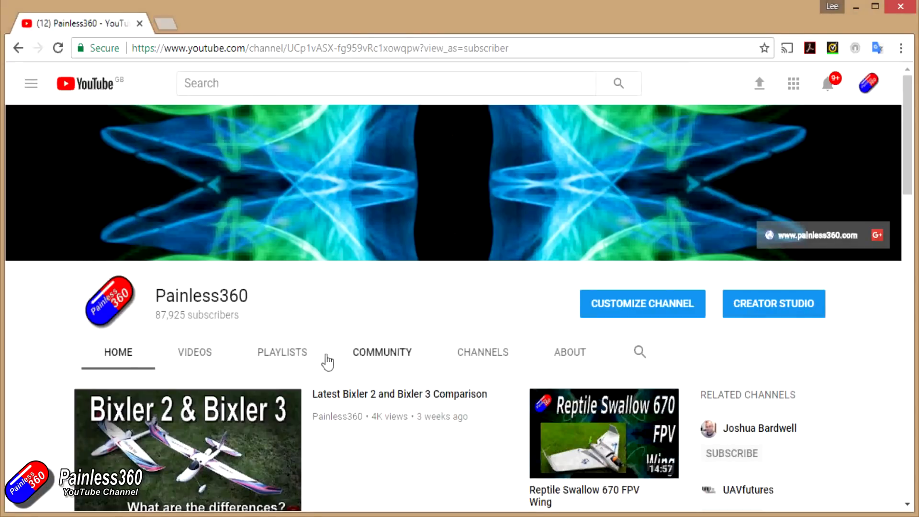
- Show all created playlists on the Painless360 channel via PLAYLISTS and VIEW 30+ MORE
{"action": "left_click", "coordinate": [282, 352]}
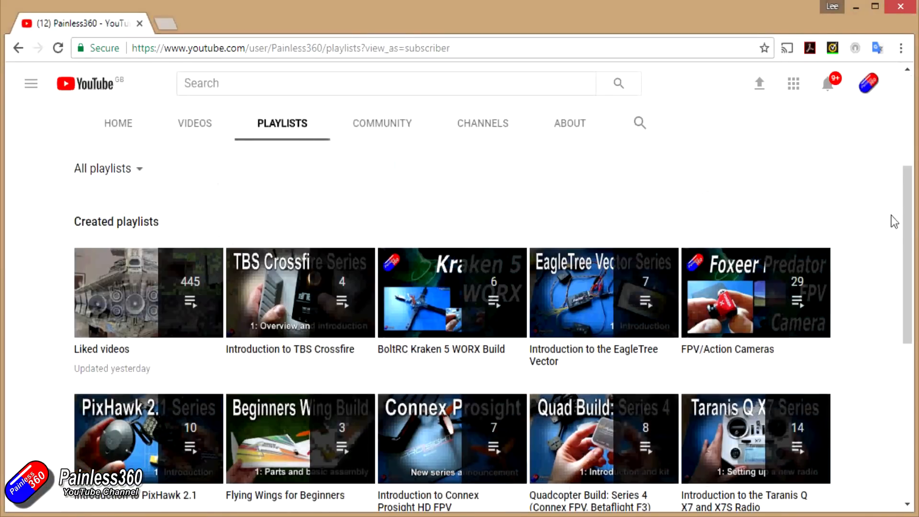
{"action": "scroll", "scroll_direction": "down", "scroll_amount": 3}
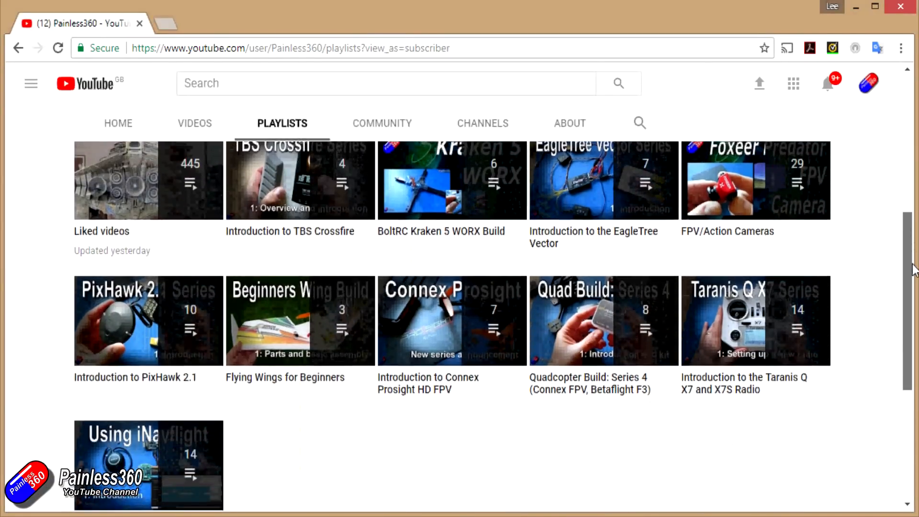
{"action": "scroll", "scroll_direction": "down", "scroll_amount": 3}
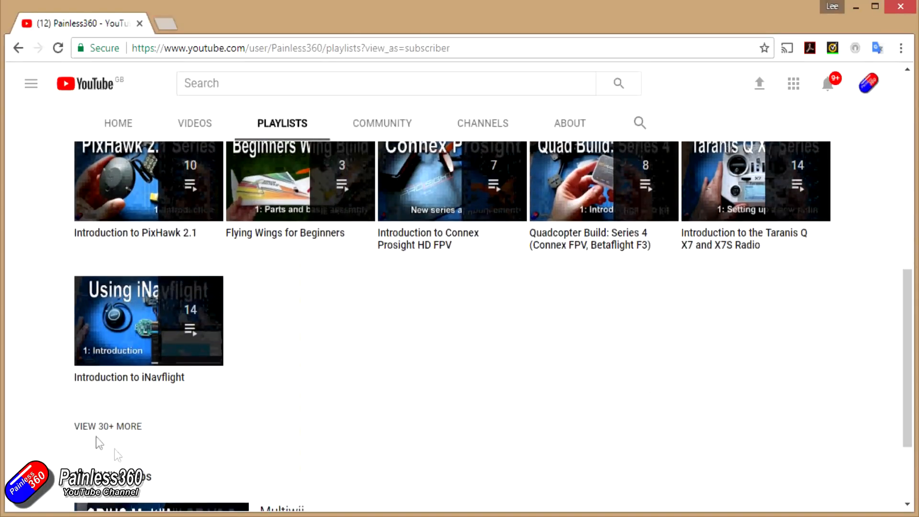
{"action": "left_click", "coordinate": [108, 426]}
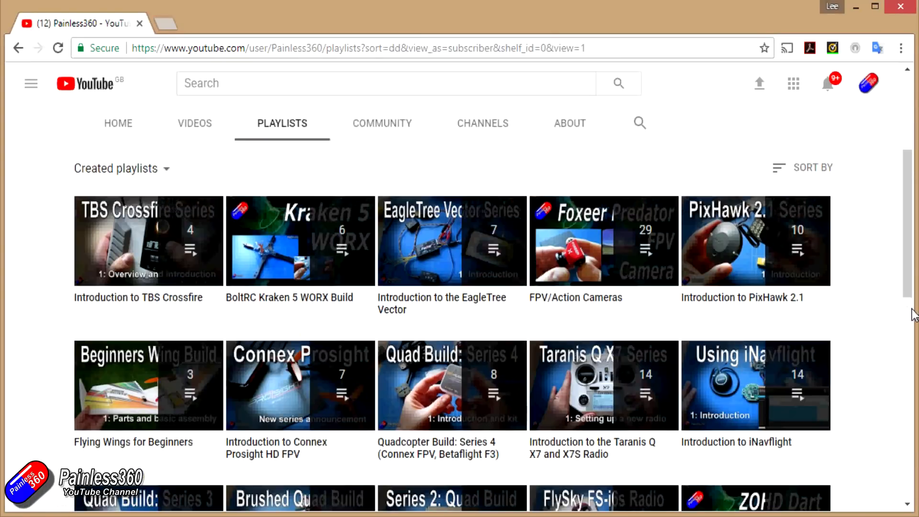
{"action": "scroll", "scroll_direction": "down", "scroll_amount": 3}
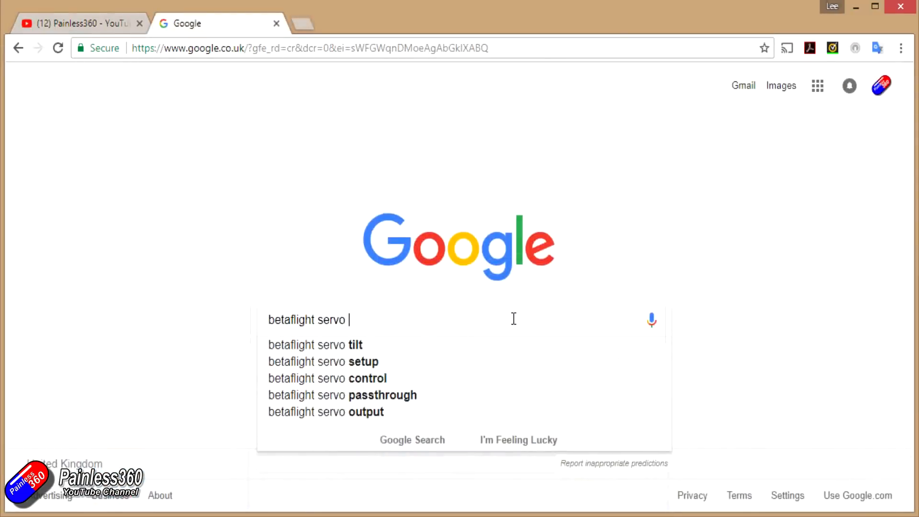
- Complete the Google query 'betaflight servo Painless360' without submitting it
{"action": "type", "text": "Painless3"}
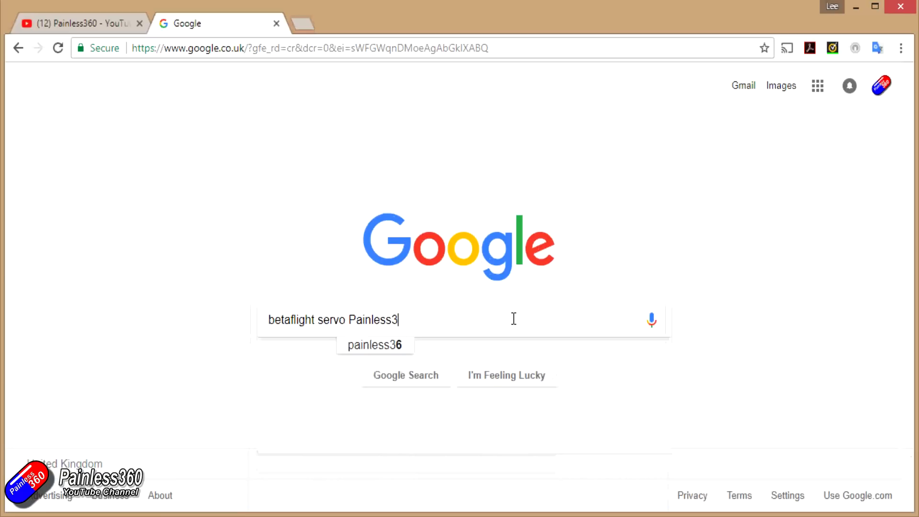
{"action": "type", "text": "60"}
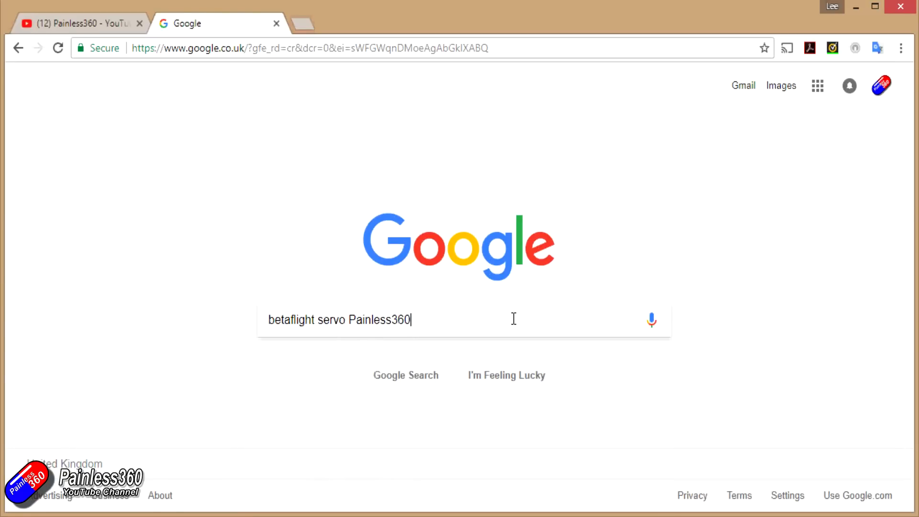